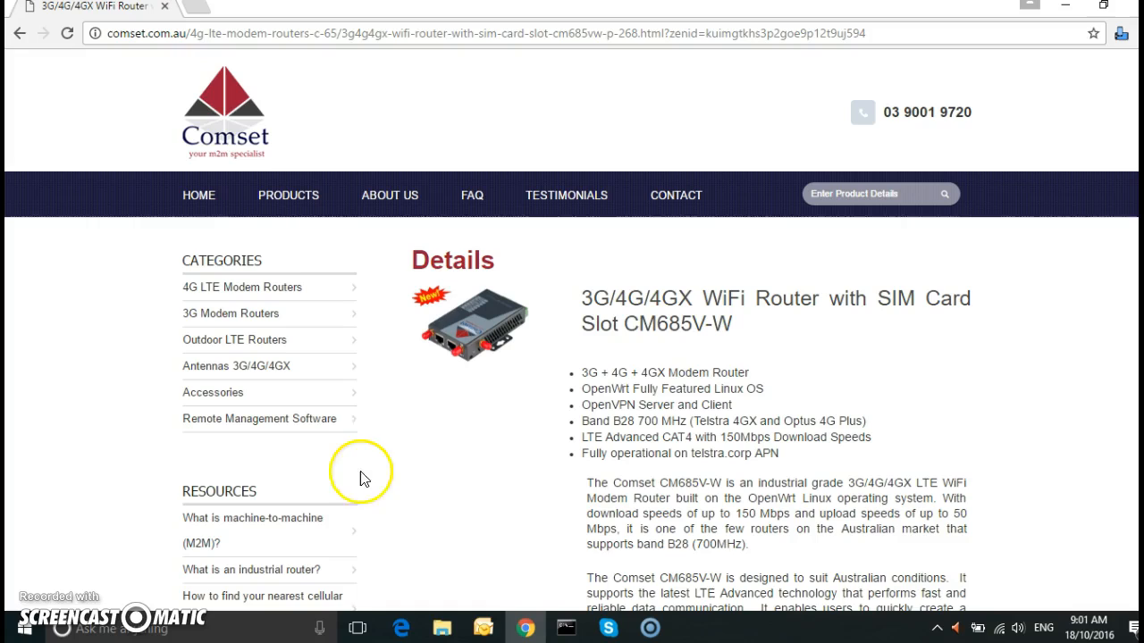
pyautogui.moveTo(636, 331)
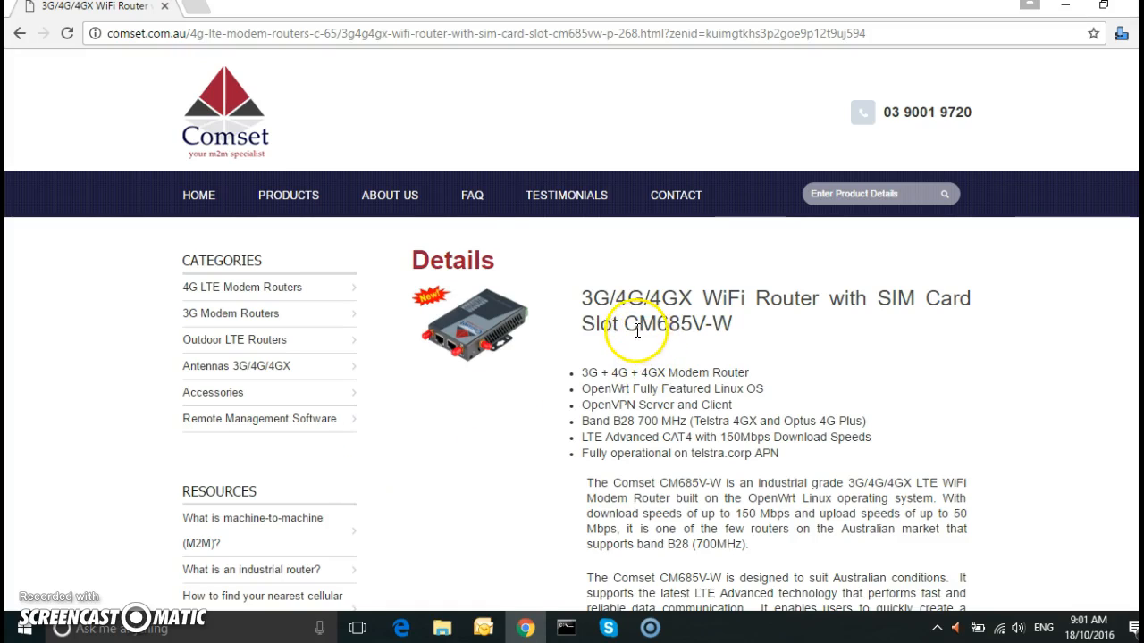
pyautogui.moveTo(348, 72)
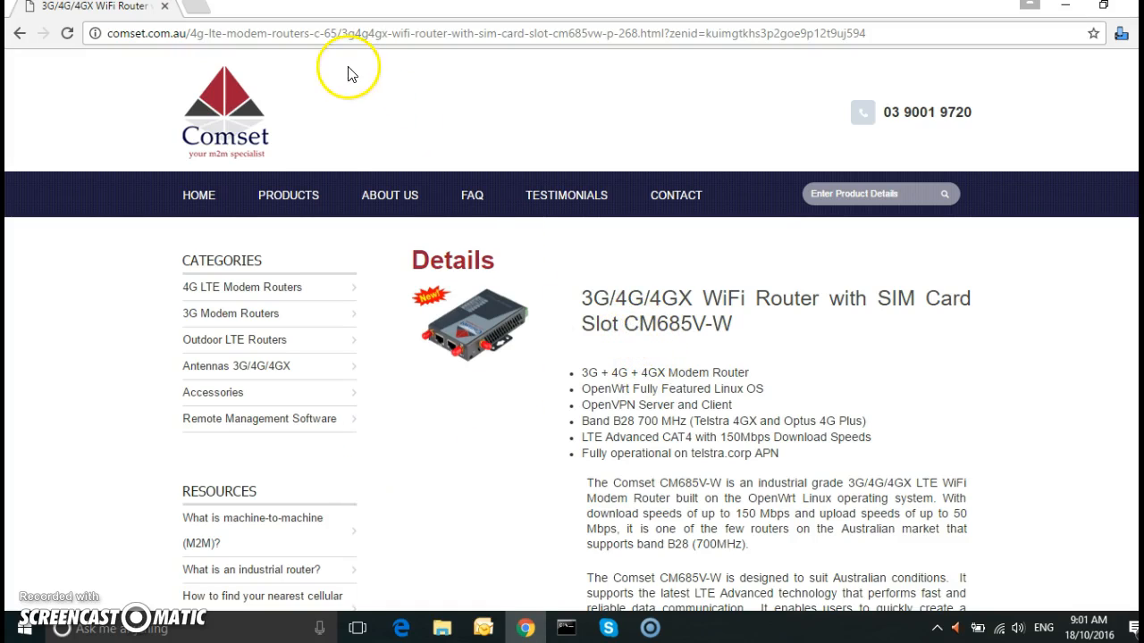
# Browse to 192.168.1.1 and sign in to the router as admin.
pyautogui.click(331, 32)
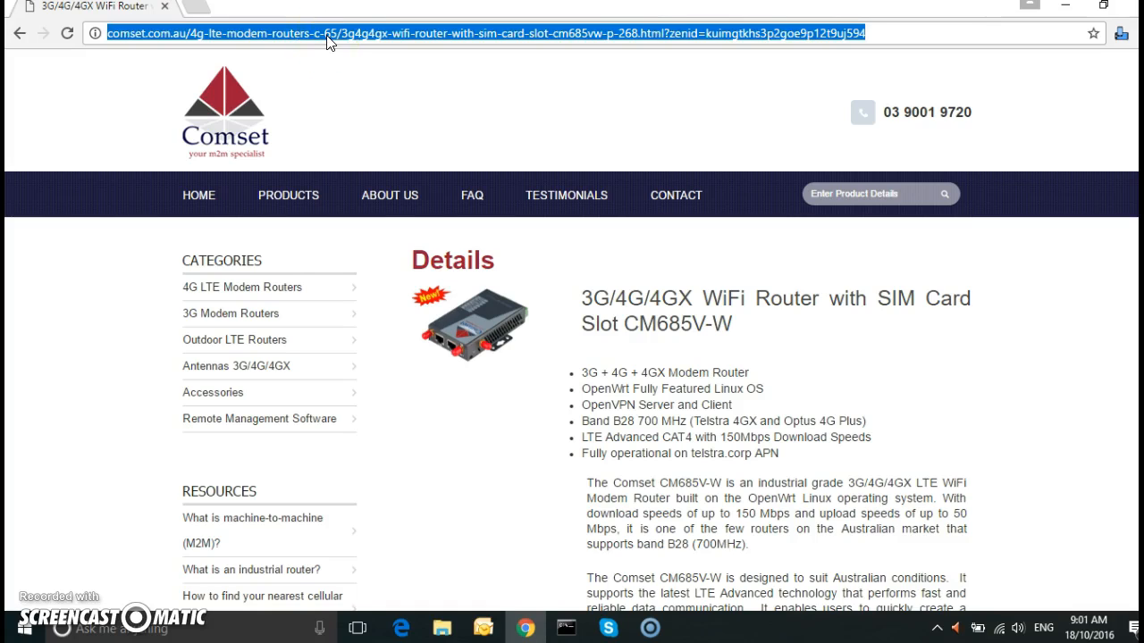
pyautogui.write('192.168.1.1/cgi-bin/luci')
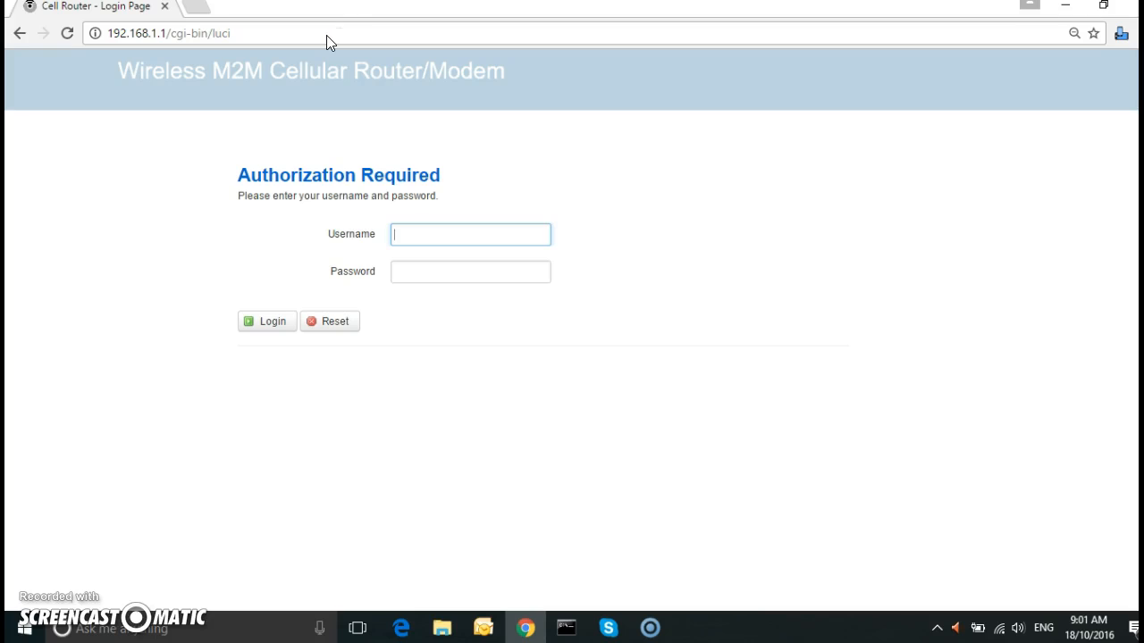
pyautogui.write('admin')
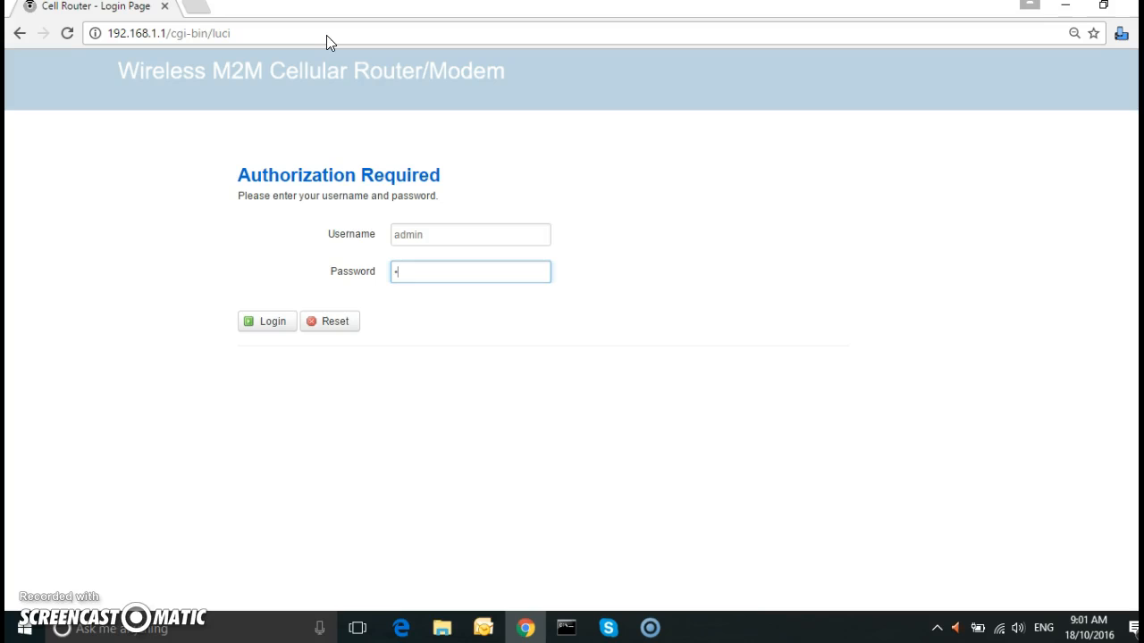
pyautogui.write('••••')
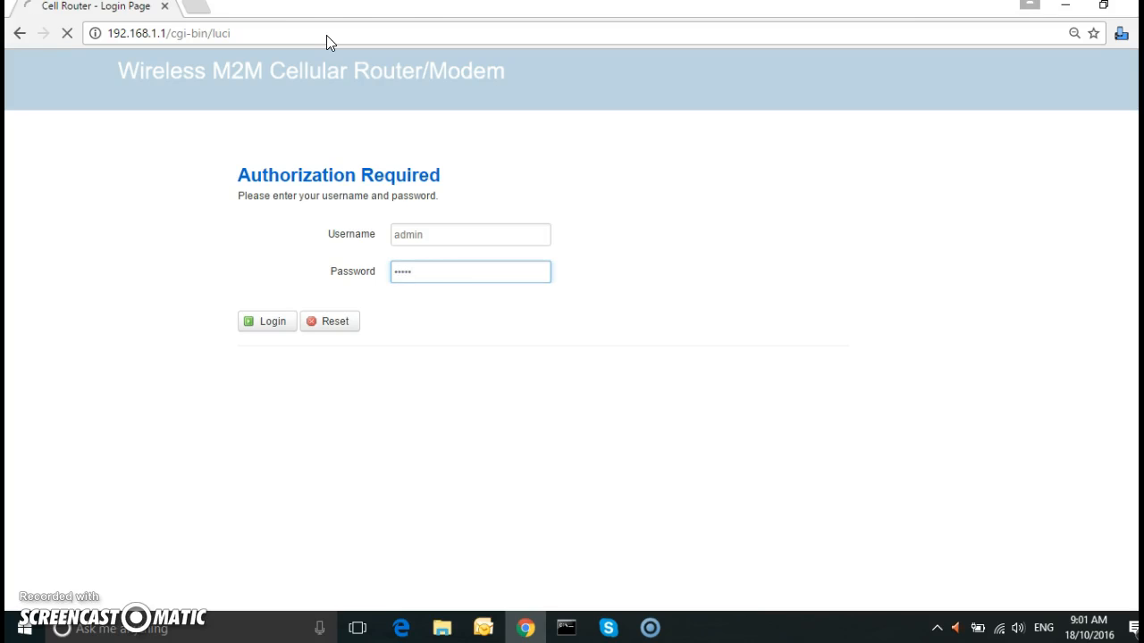
pyautogui.click(266, 321)
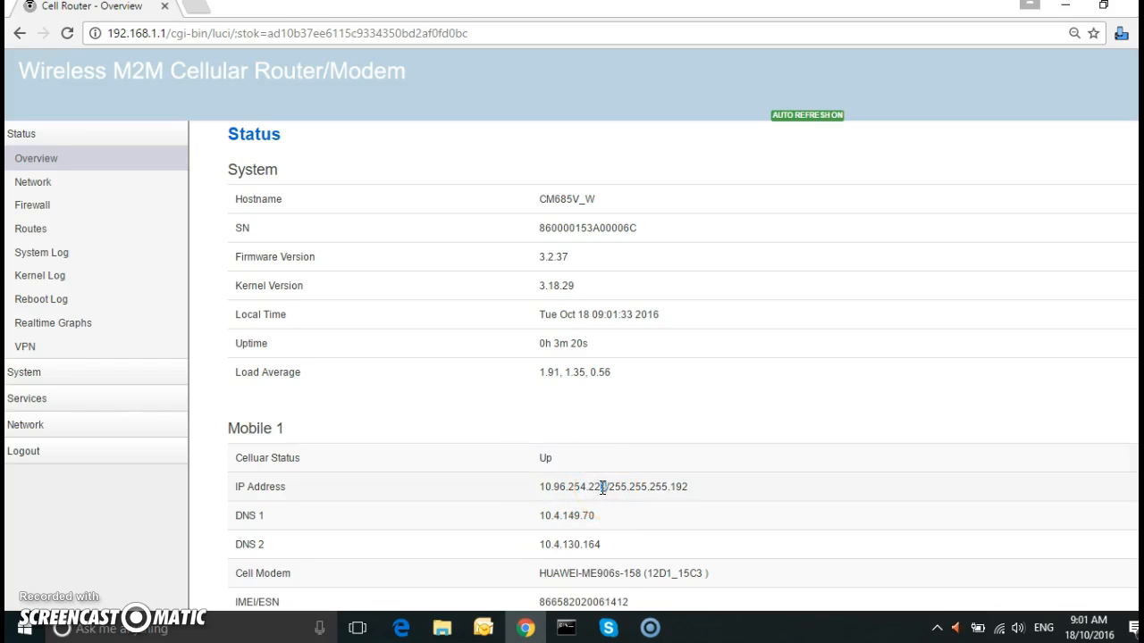
# Select the Mobile 1 cellular IP address 10.96.254.227 on the Status Overview.
pyautogui.doubleClick(572, 486)
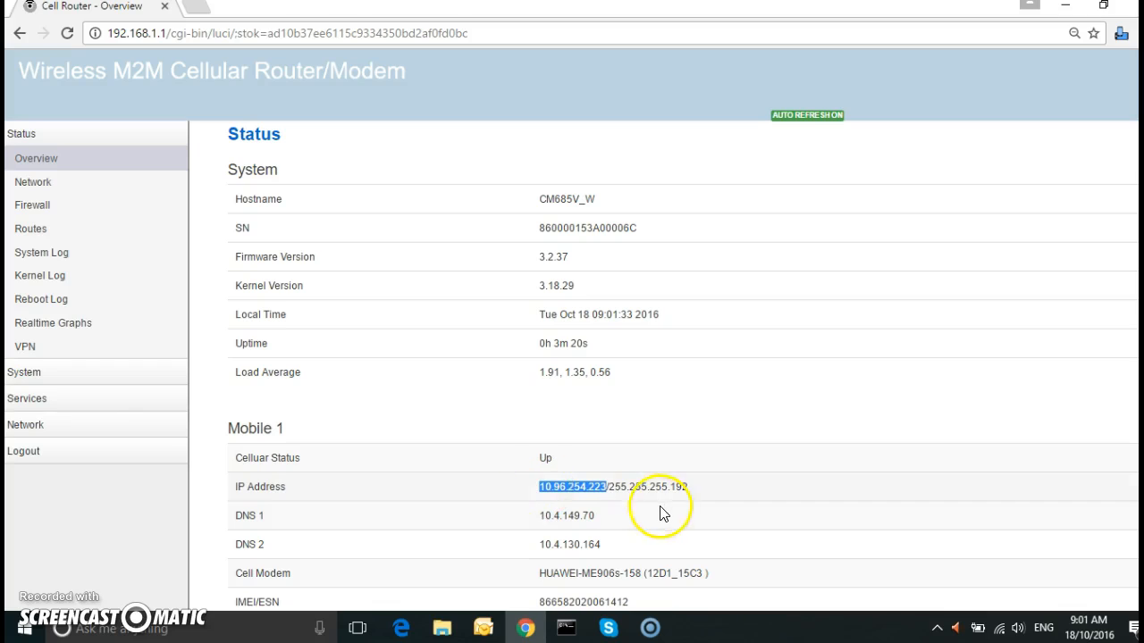
pyautogui.moveTo(561, 511)
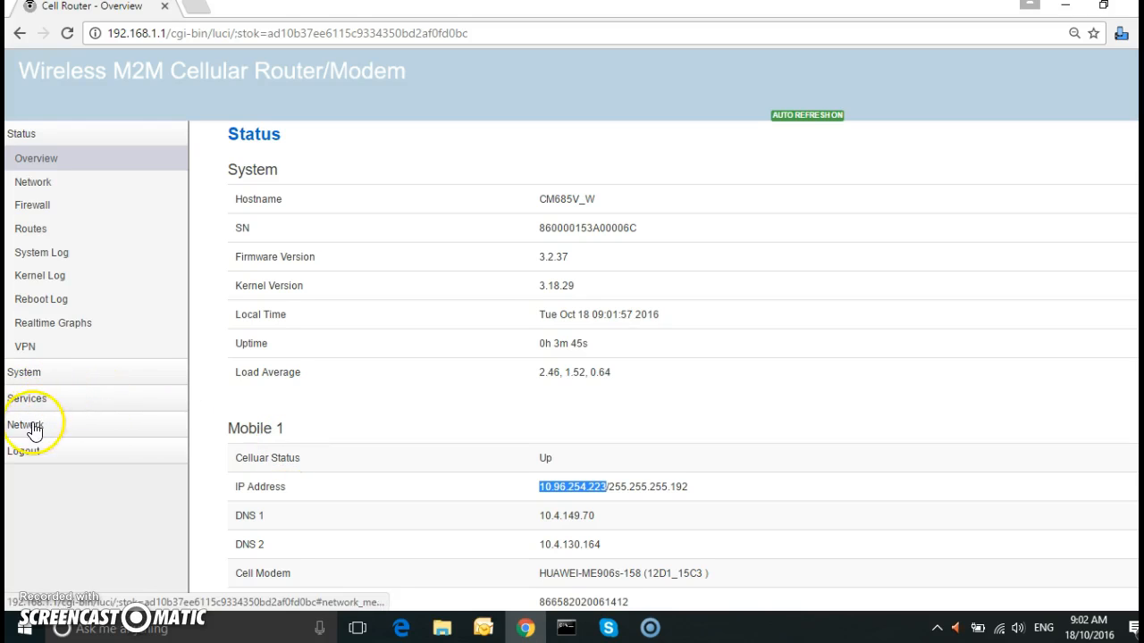
# Under Network > Mobile, replace the APN with telstra.extranet and save & apply.
pyautogui.click(25, 425)
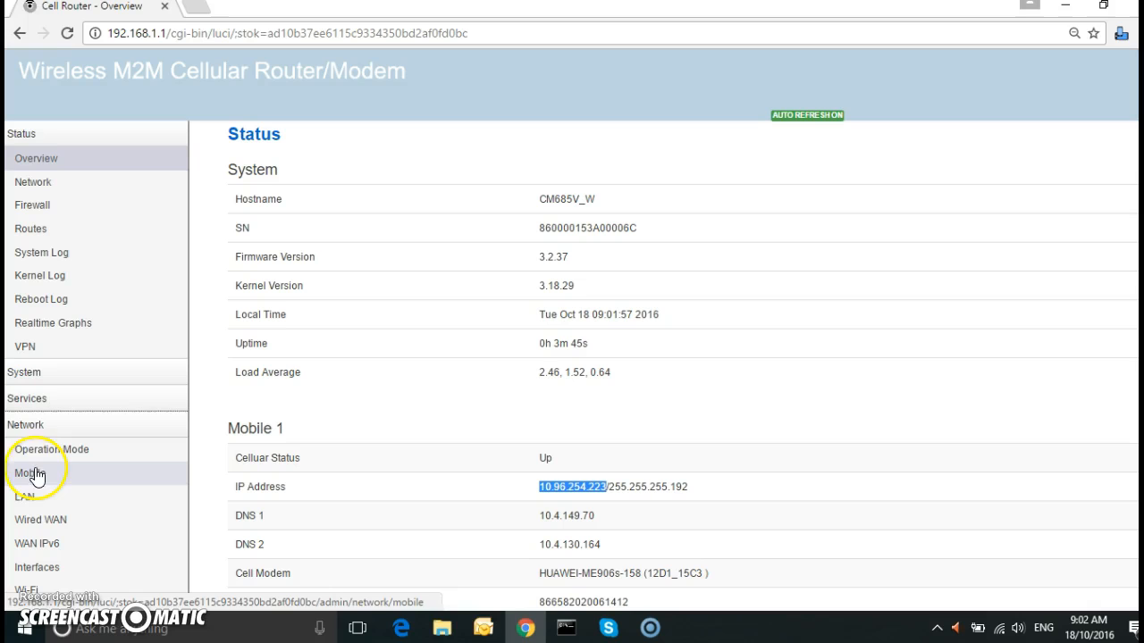
pyautogui.click(32, 471)
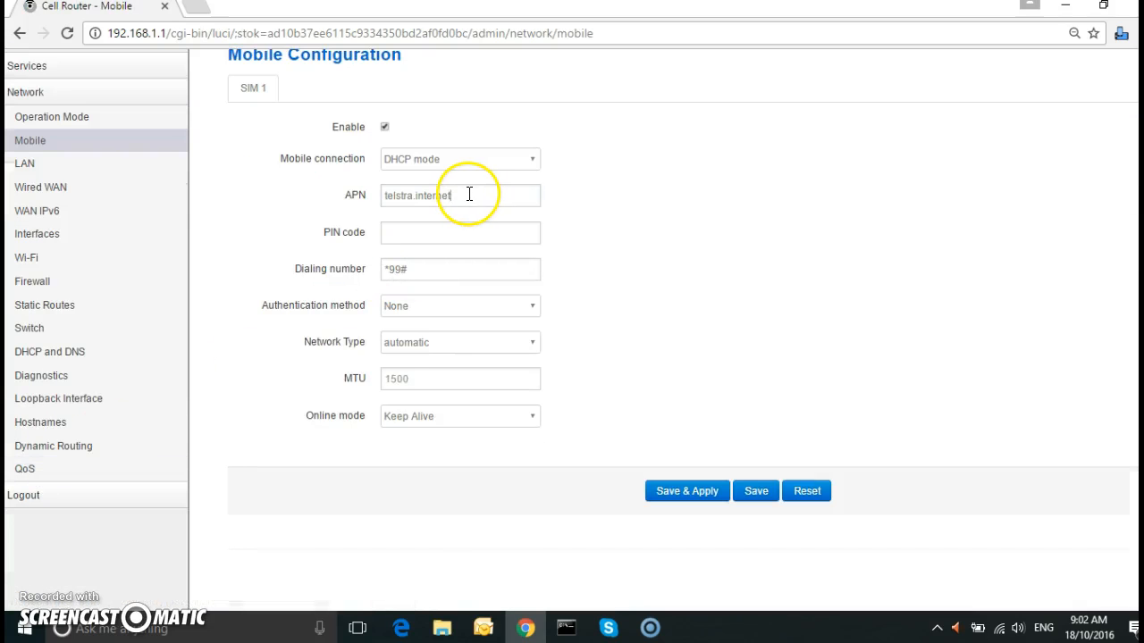
pyautogui.doubleClick(433, 194)
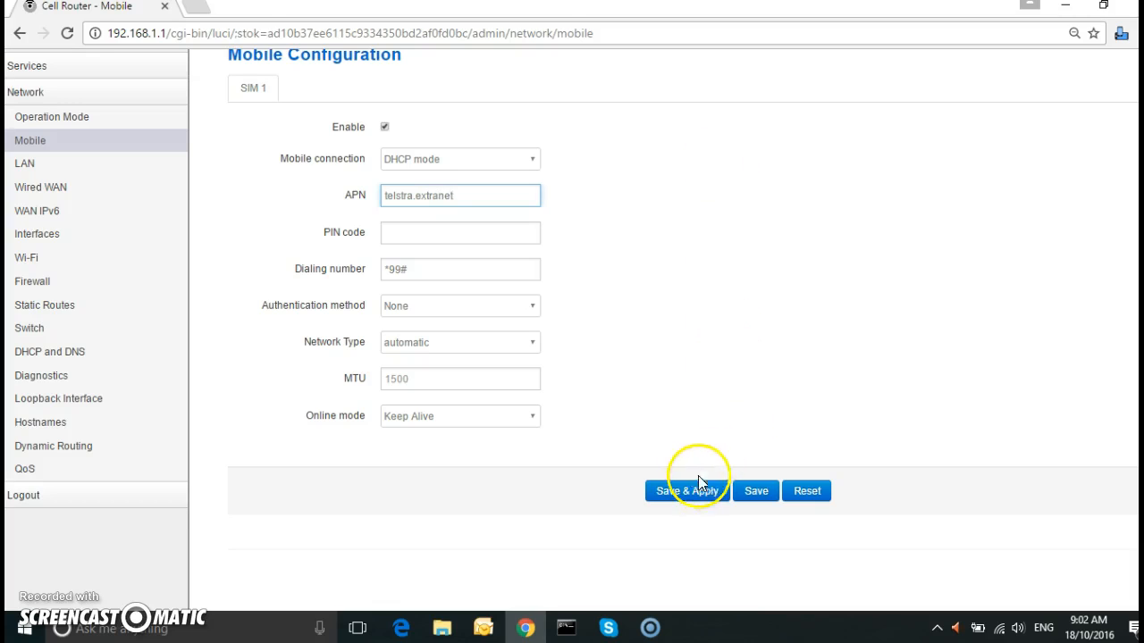
pyautogui.click(686, 489)
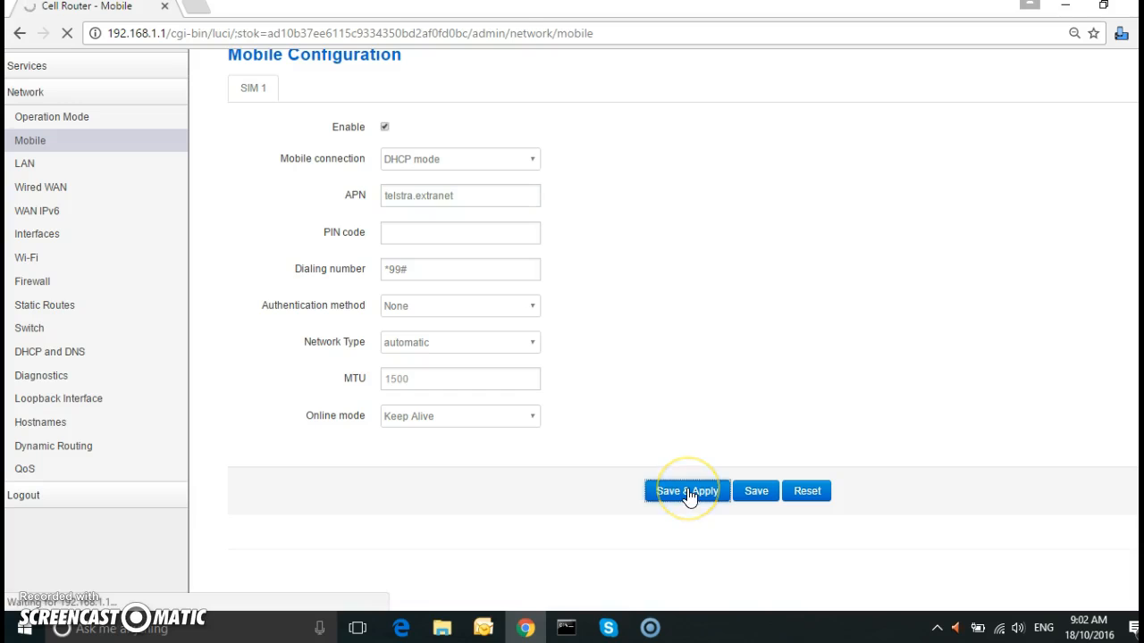
pyautogui.click(686, 490)
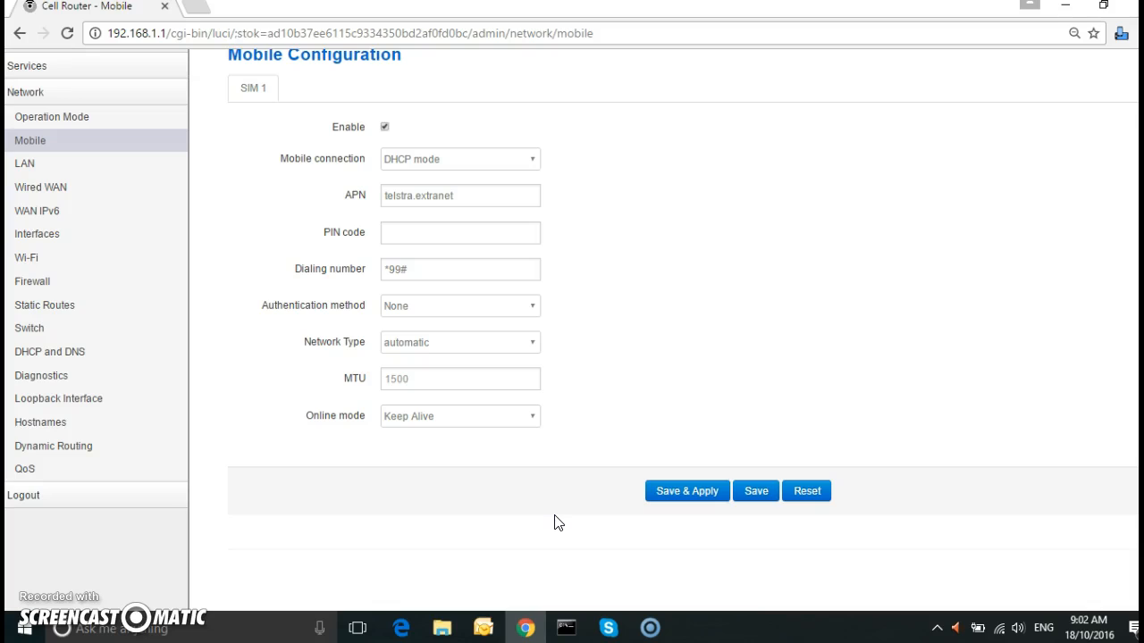
pyautogui.moveTo(304, 482)
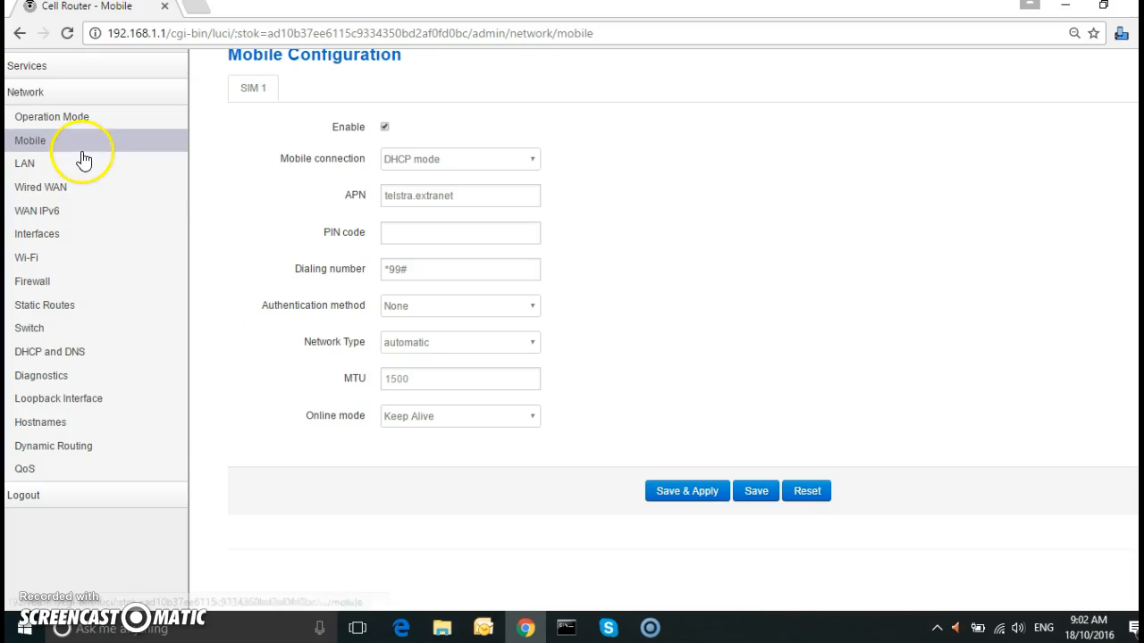
# Under Services > DDNS, edit the example_ipv4 dynamic DNS entry.
pyautogui.click(26, 65)
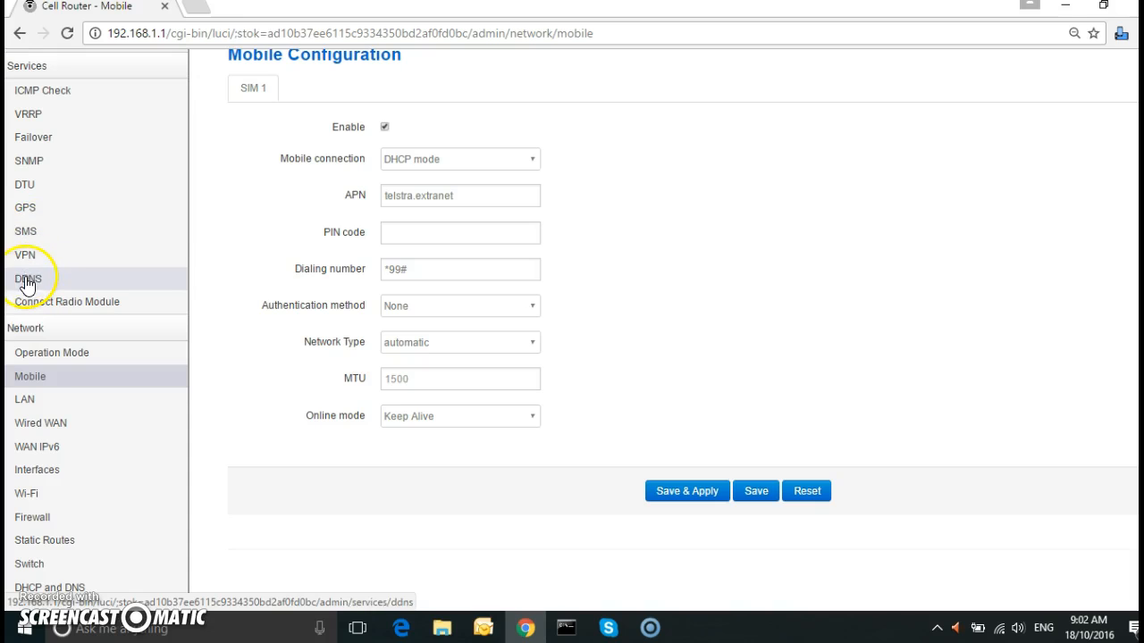
pyautogui.click(28, 278)
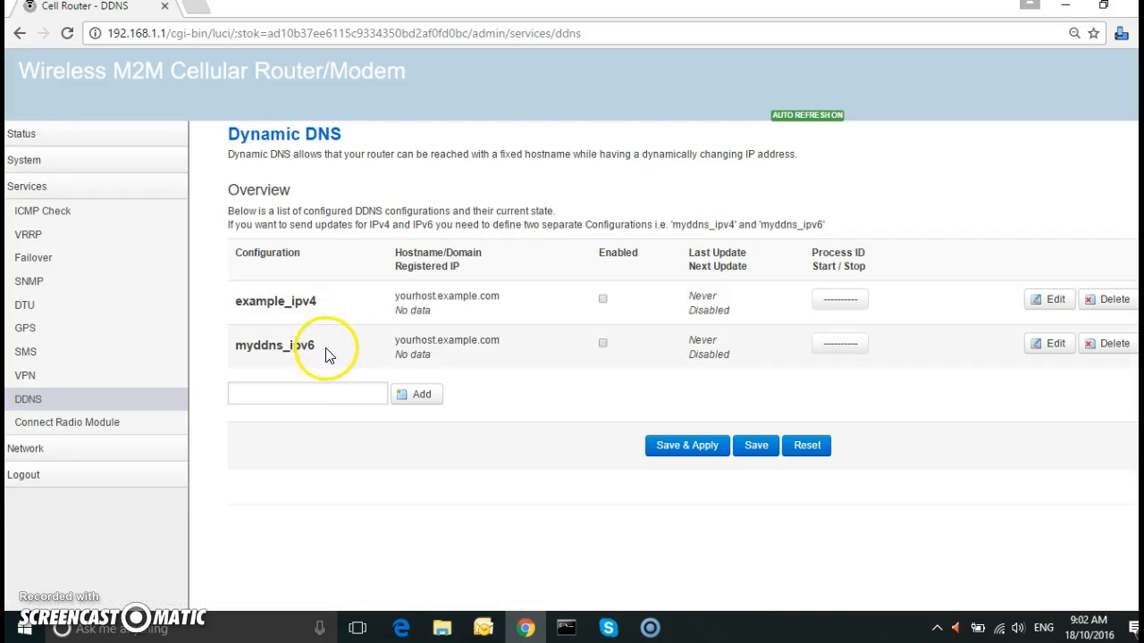
pyautogui.moveTo(1011, 312)
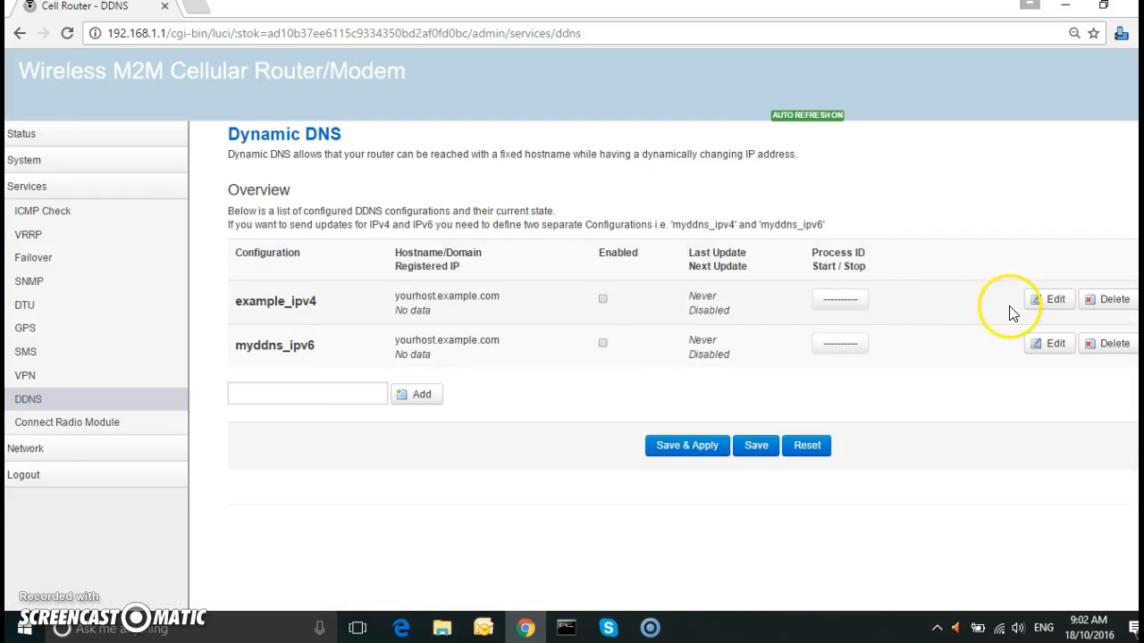
pyautogui.click(1047, 300)
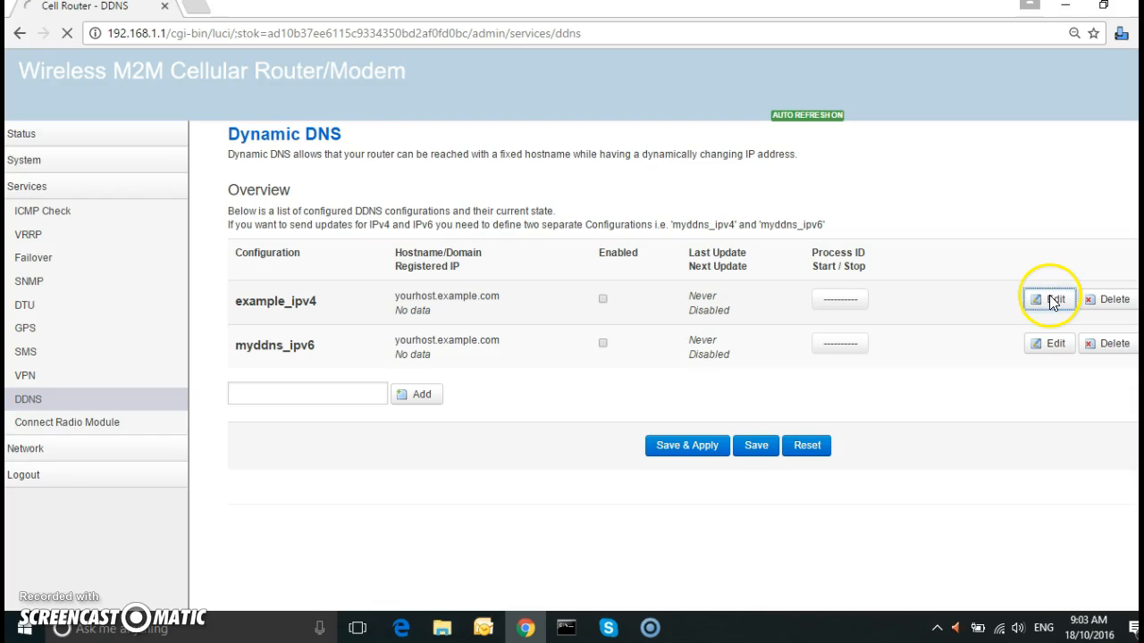
pyautogui.click(1049, 299)
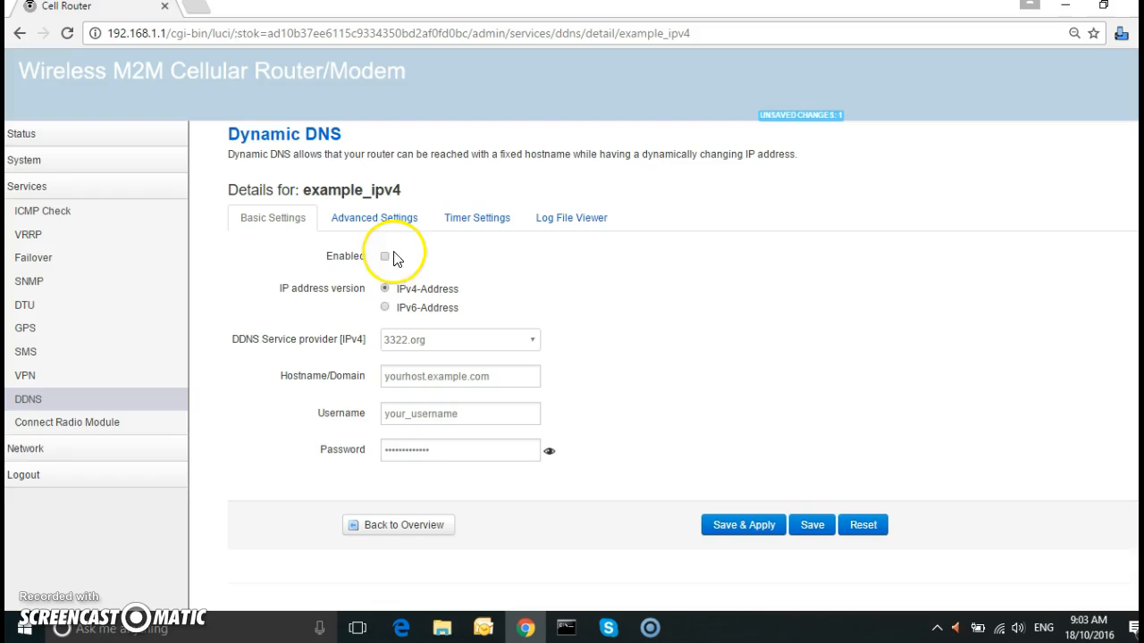
# Enable example_ipv4 with provider dyndns.org and hostname comset02.dvrdns.org.
pyautogui.click(386, 257)
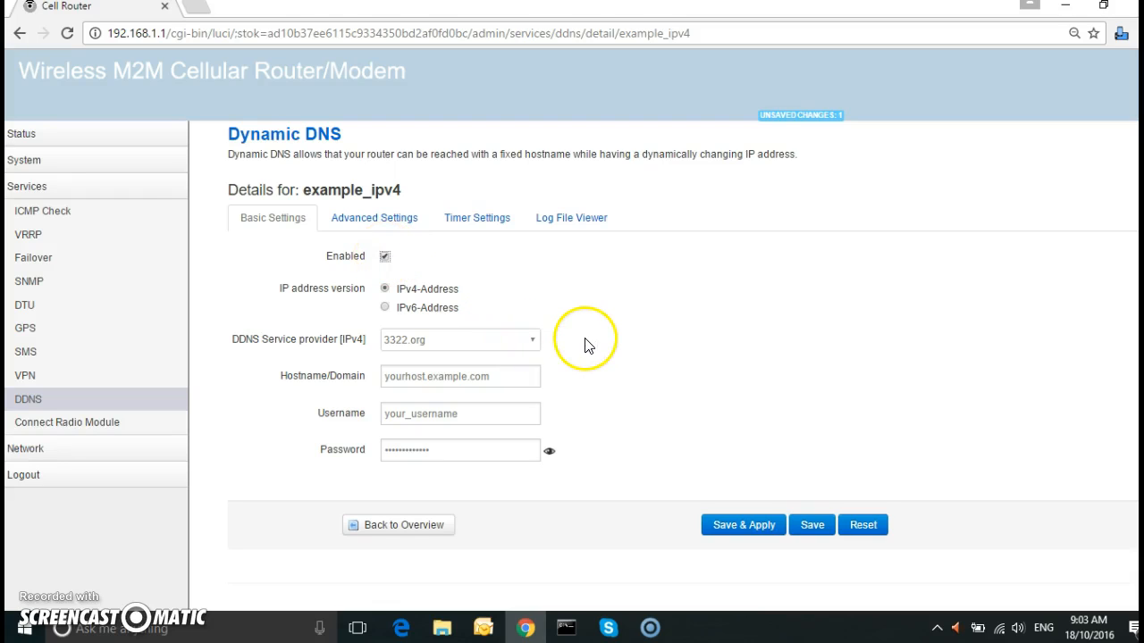
pyautogui.click(458, 339)
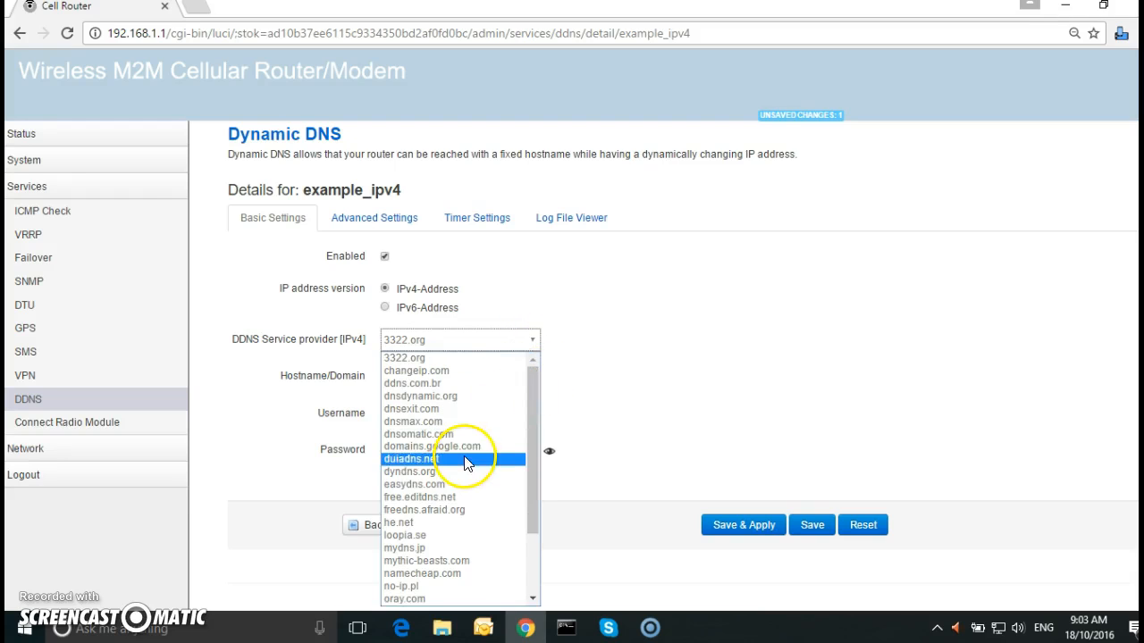
pyautogui.click(409, 471)
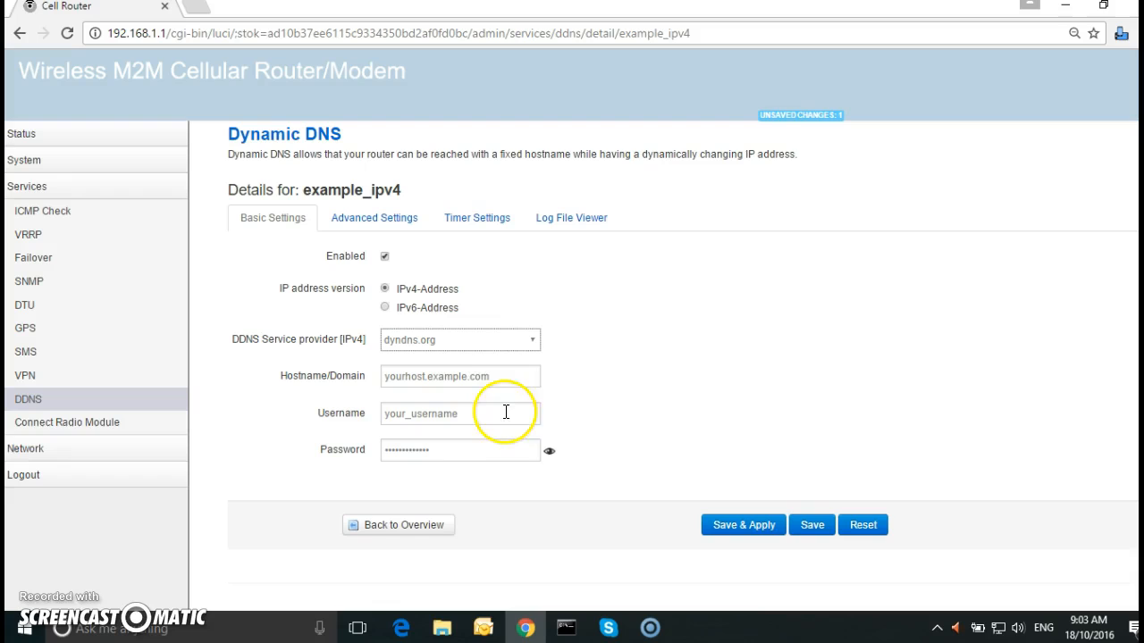
pyautogui.moveTo(497, 375)
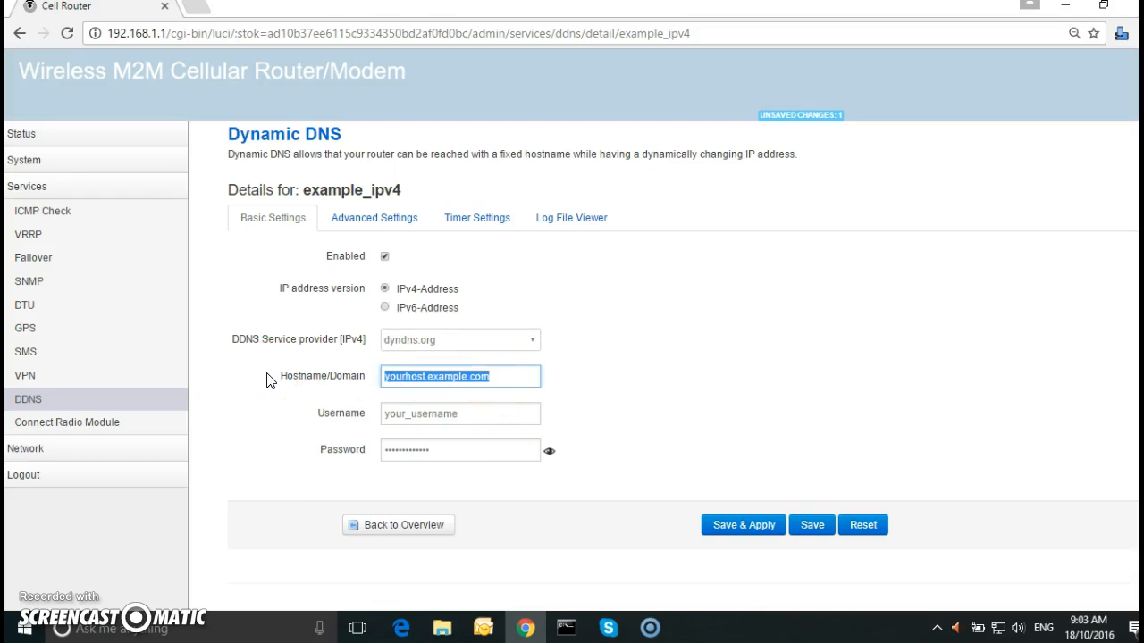
pyautogui.write('comset02')
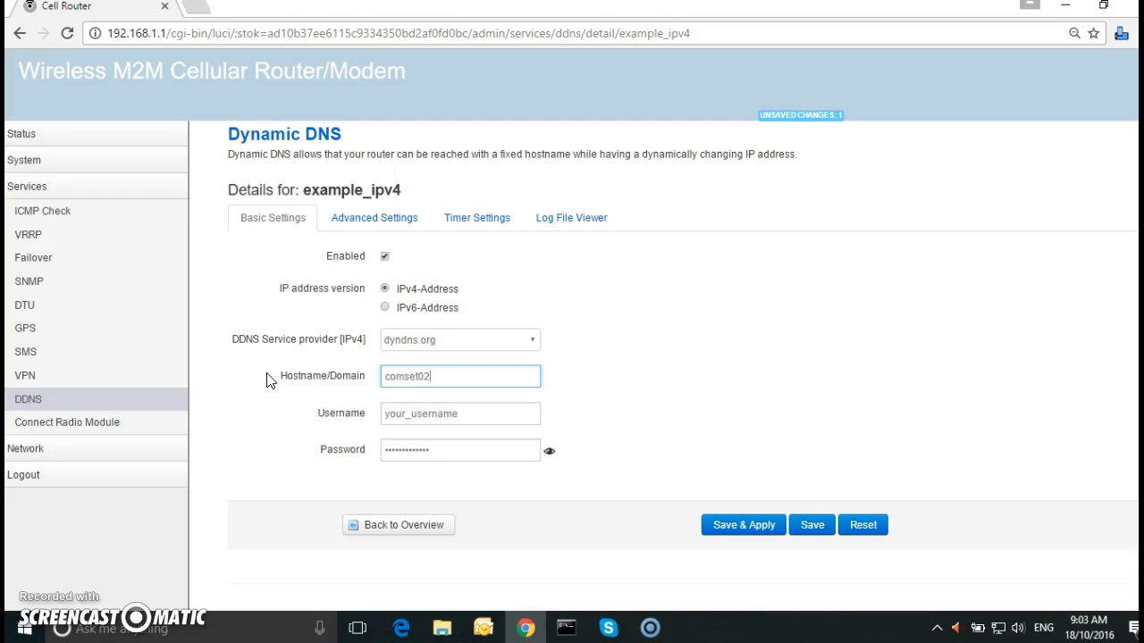
pyautogui.write('.d')
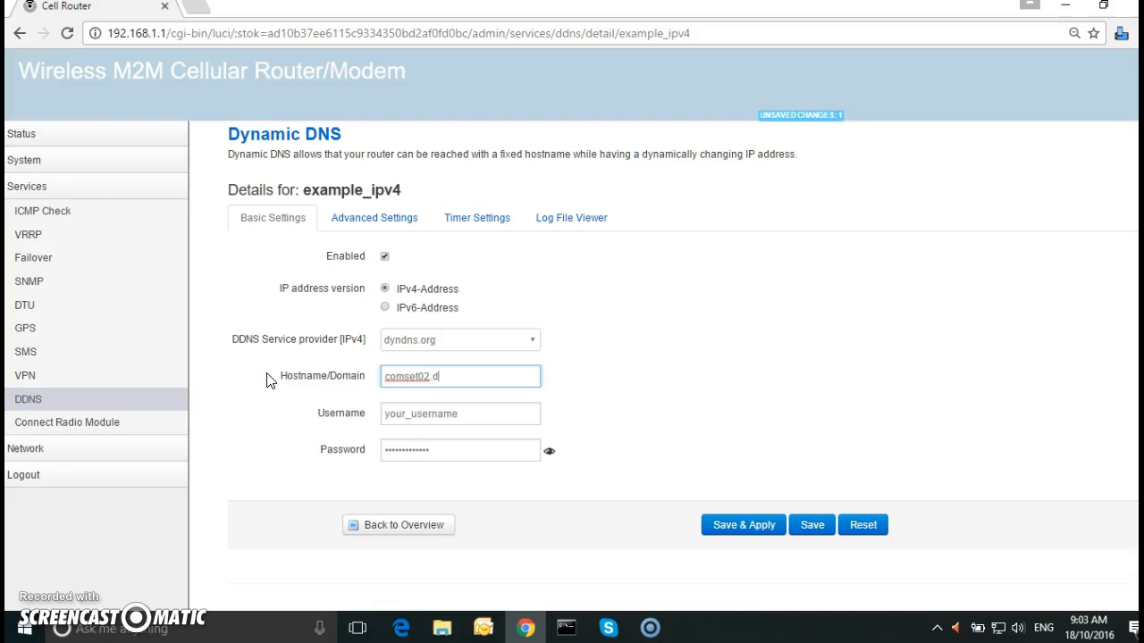
pyautogui.write('vrdns')
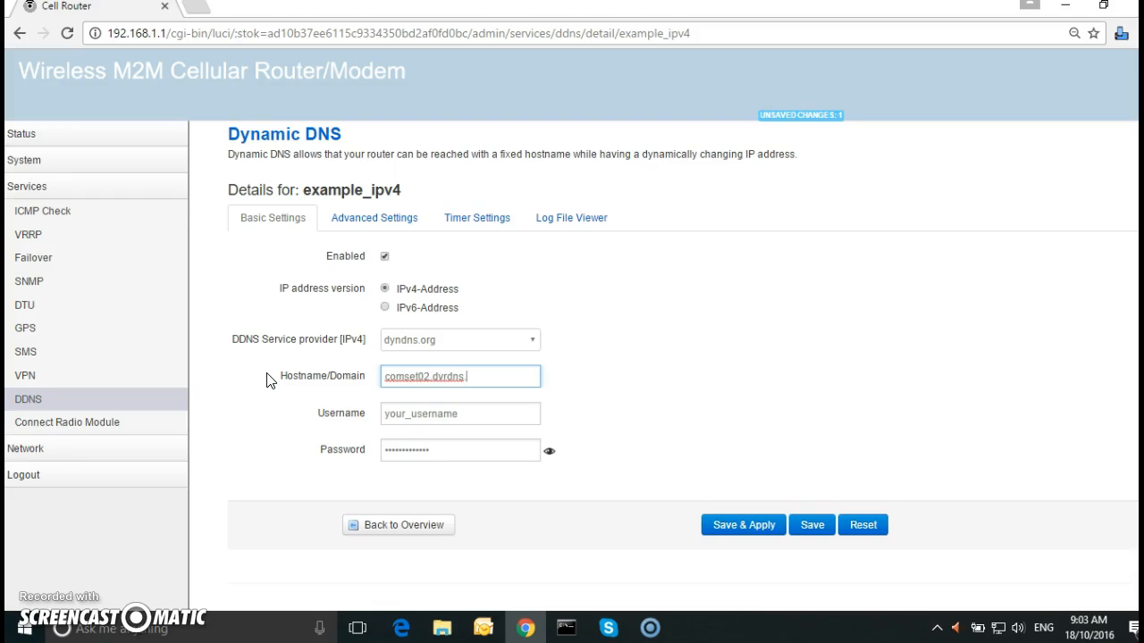
pyautogui.write('org')
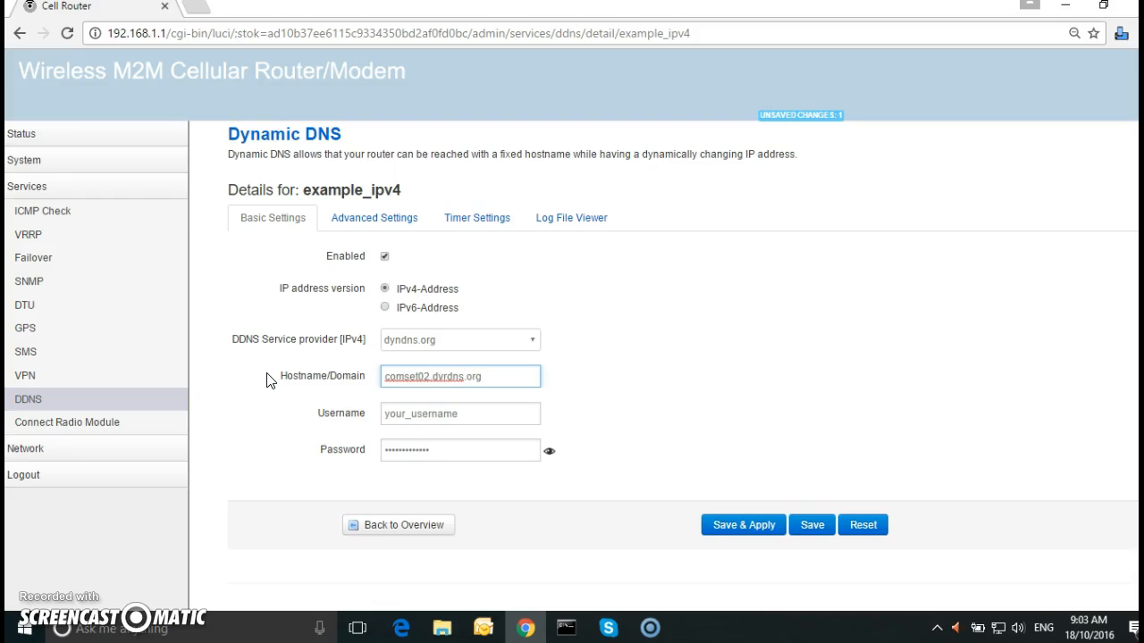
# Set the DDNS username techsupport and its password, then save & apply.
pyautogui.click(461, 413)
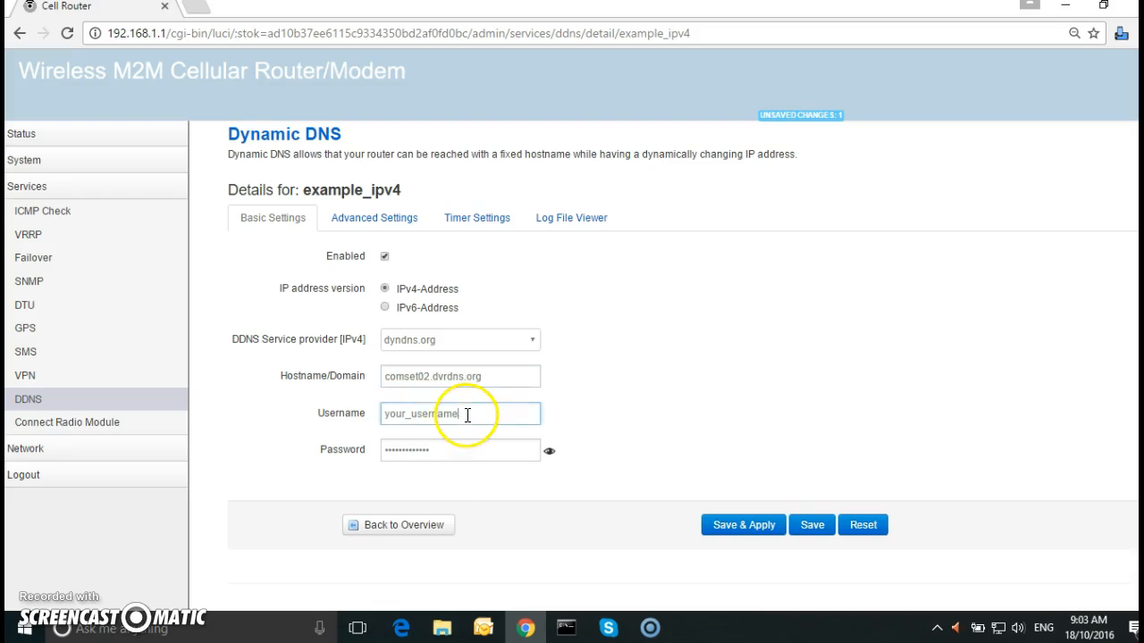
pyautogui.doubleClick(438, 413)
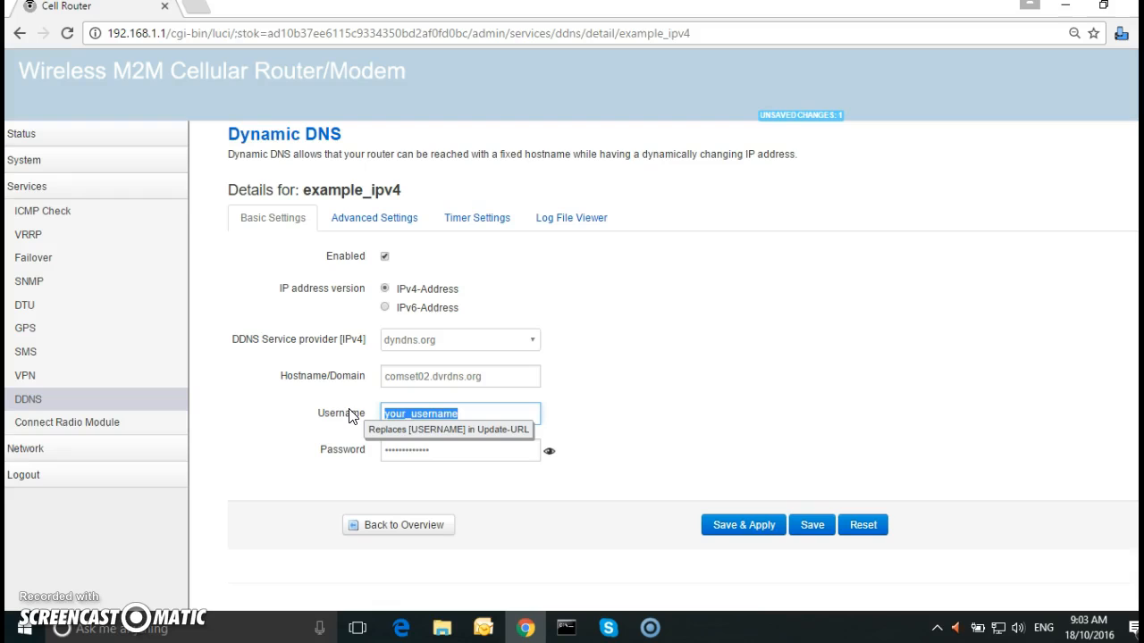
pyautogui.write('techsupport')
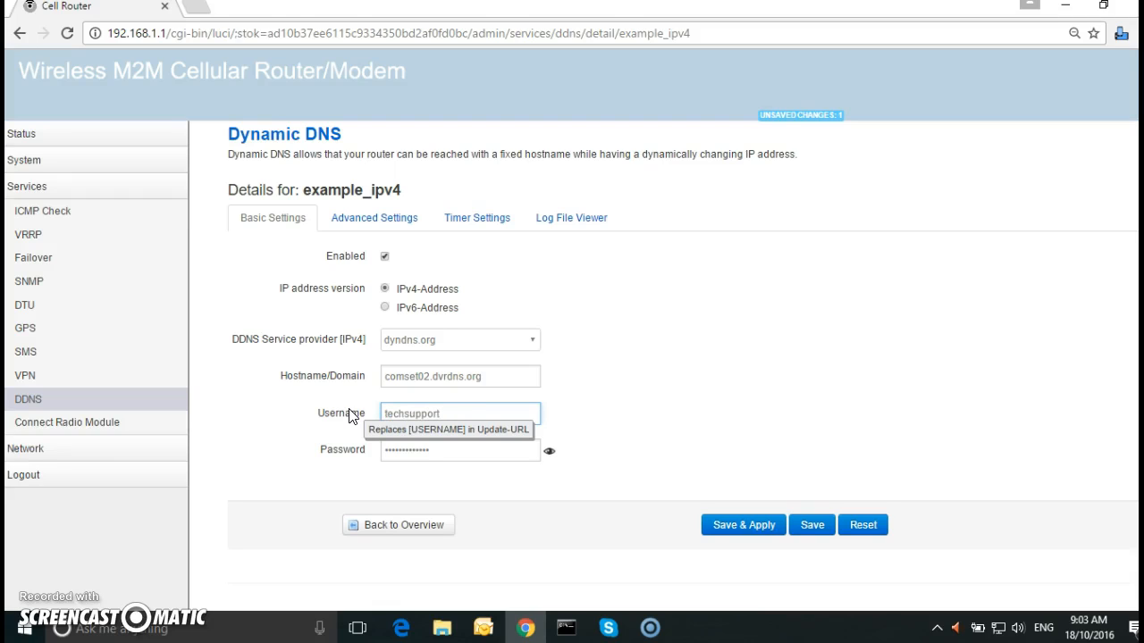
pyautogui.click(460, 450)
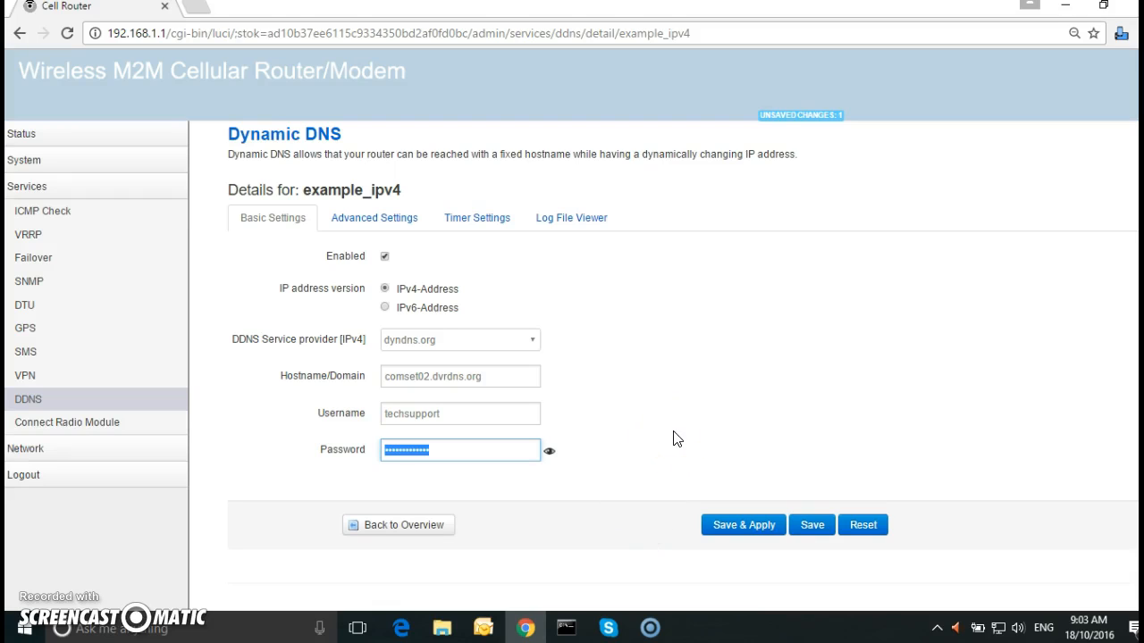
pyautogui.click(461, 450)
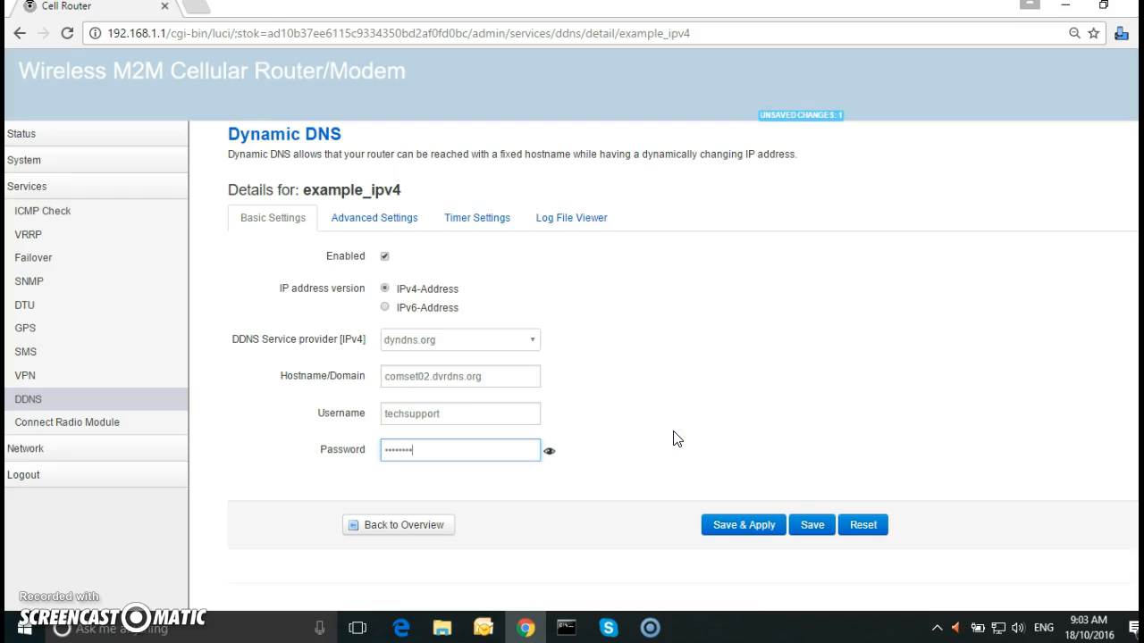
pyautogui.write('•')
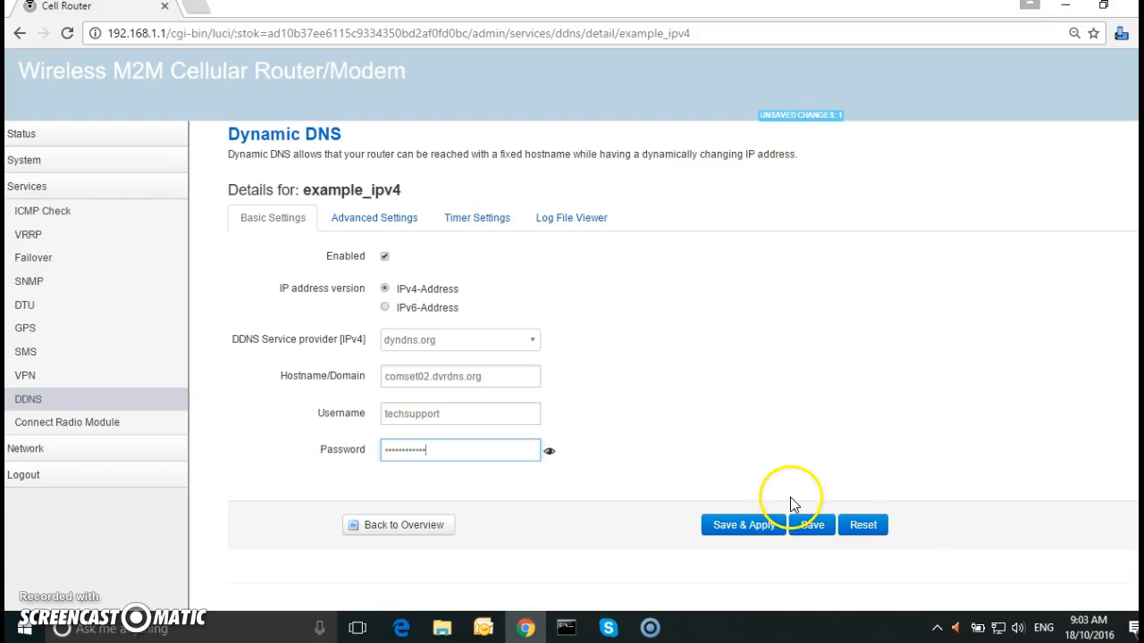
pyautogui.click(744, 526)
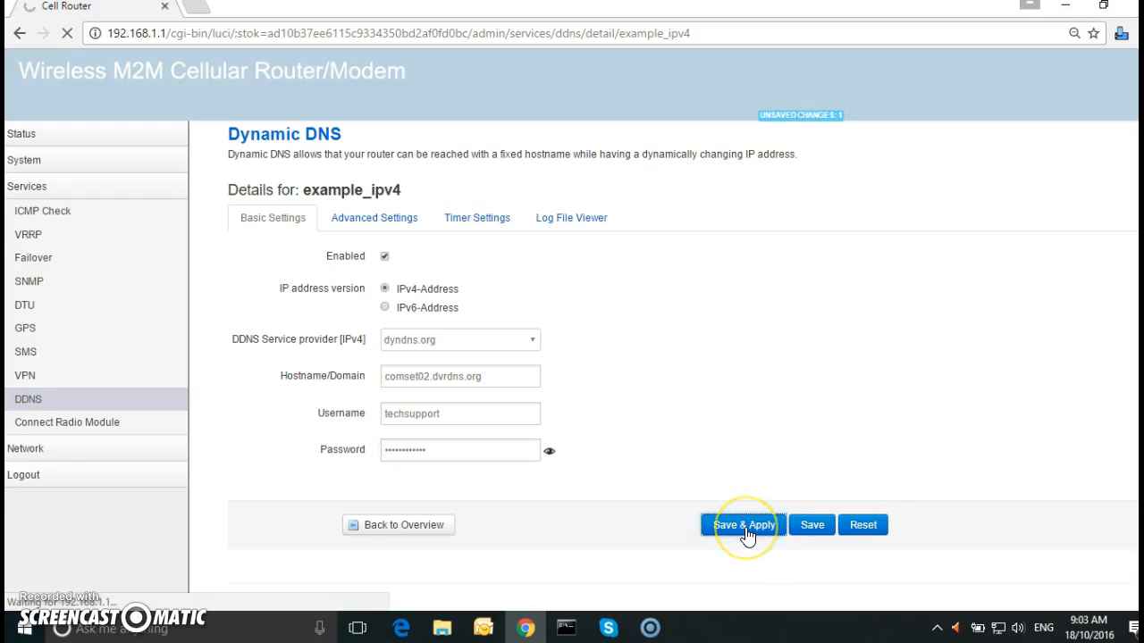
pyautogui.click(743, 526)
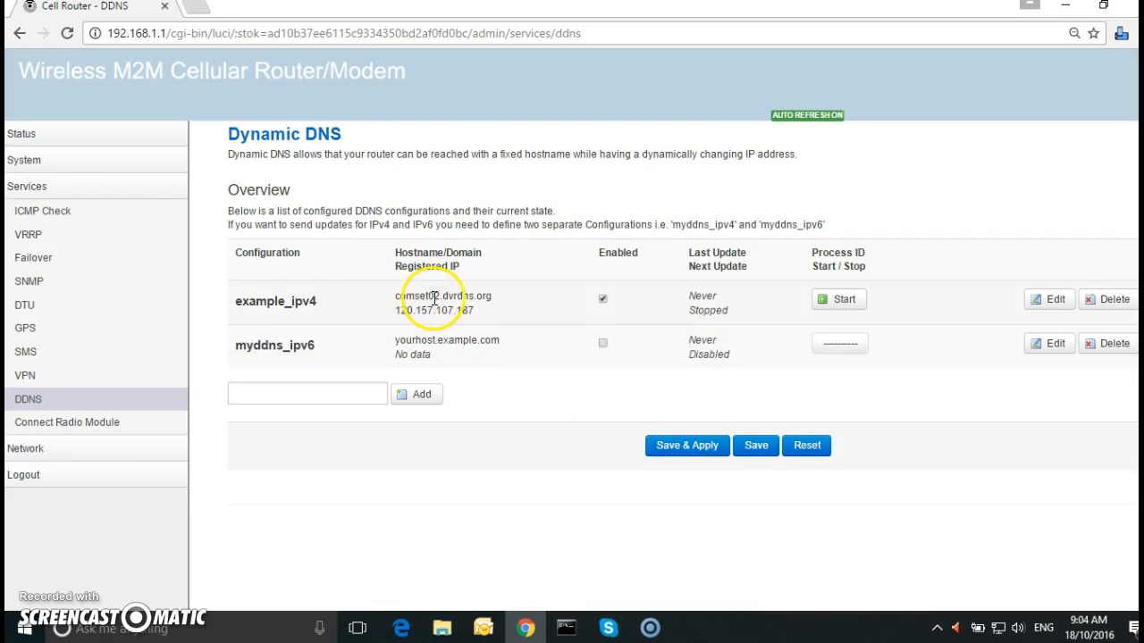
pyautogui.moveTo(494, 311)
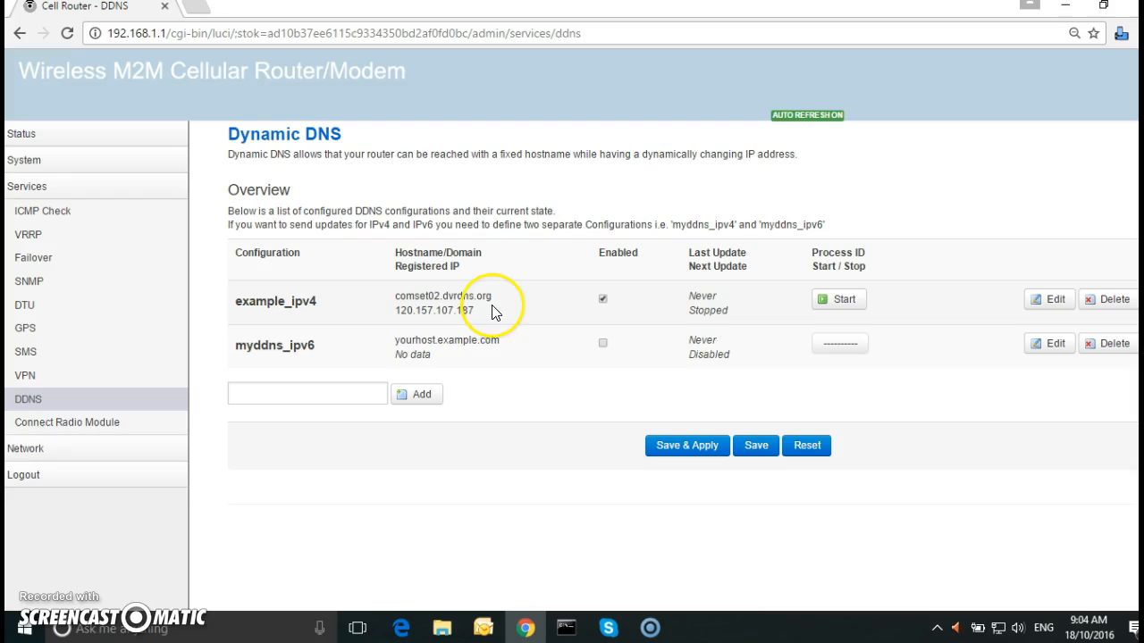
# Copy the registered IP and start the example_ipv4 DDNS process until a PID shows.
pyautogui.doubleClick(461, 311)
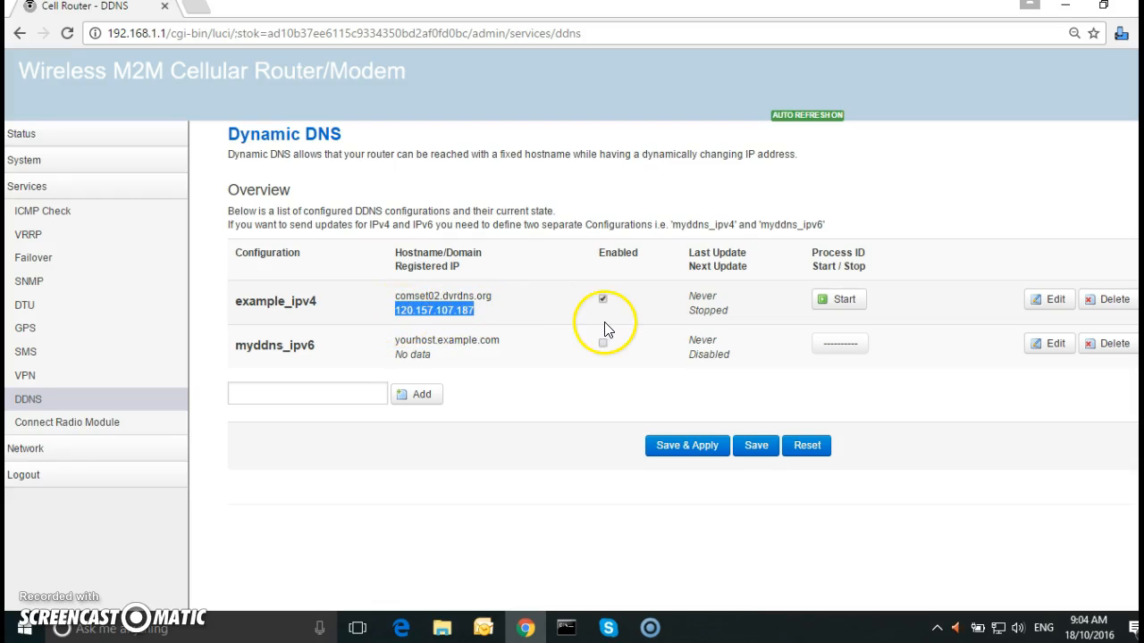
pyautogui.moveTo(840, 299)
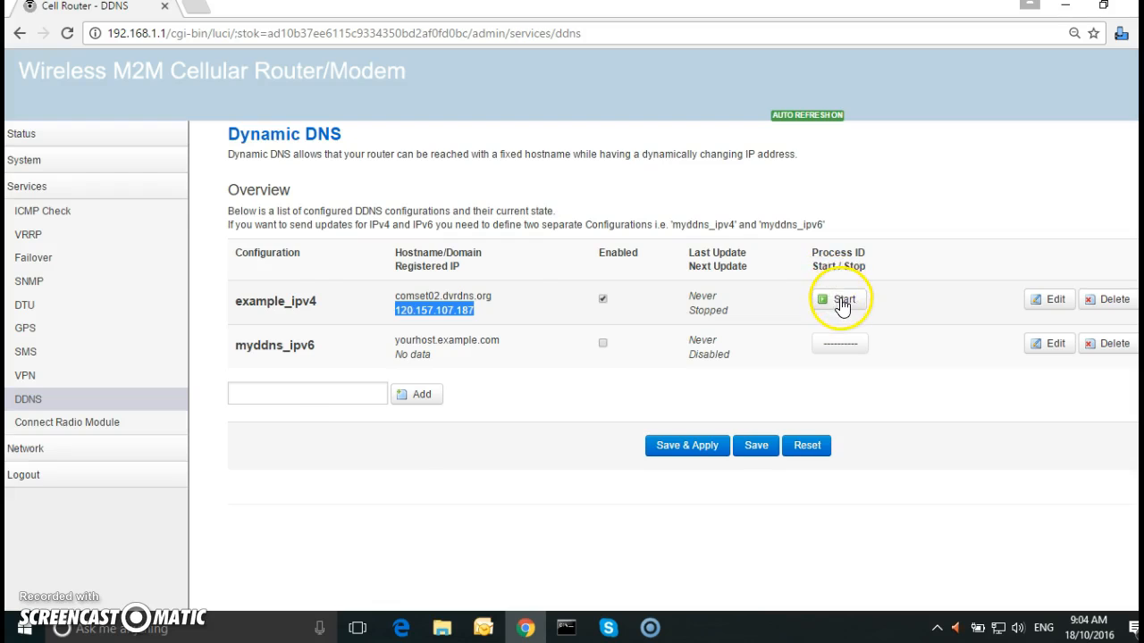
pyautogui.click(838, 298)
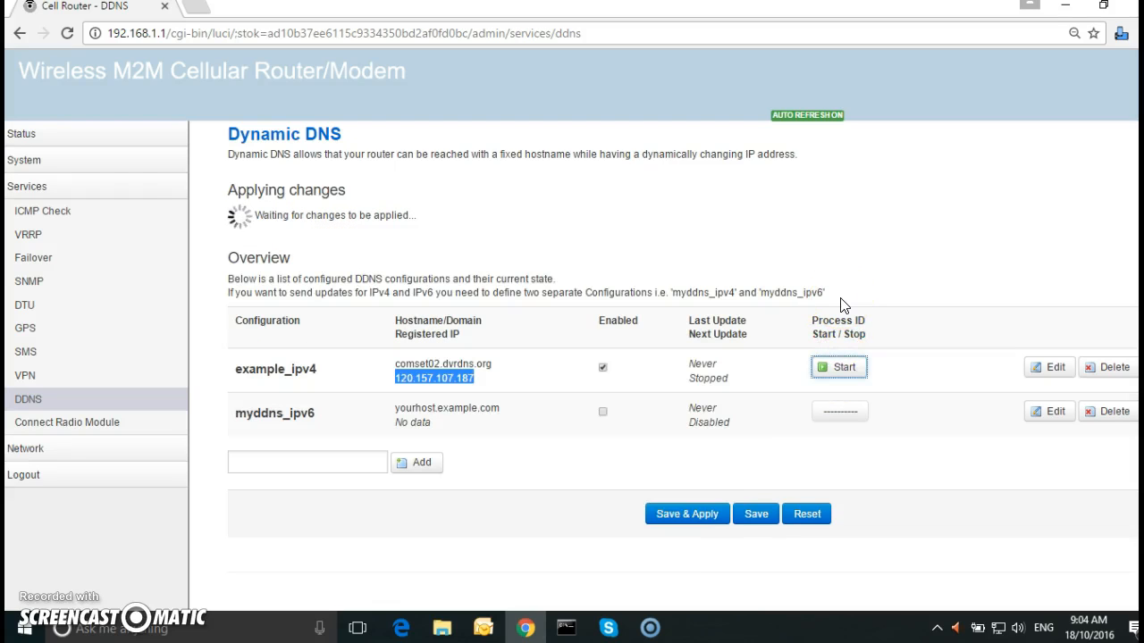
pyautogui.click(838, 368)
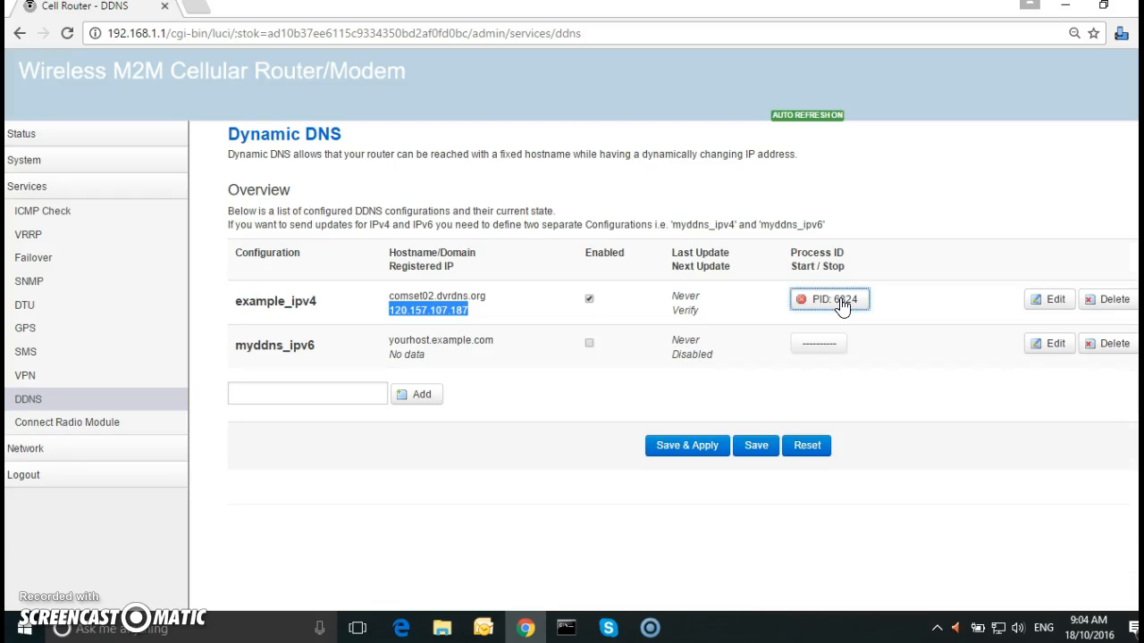
pyautogui.moveTo(250, 93)
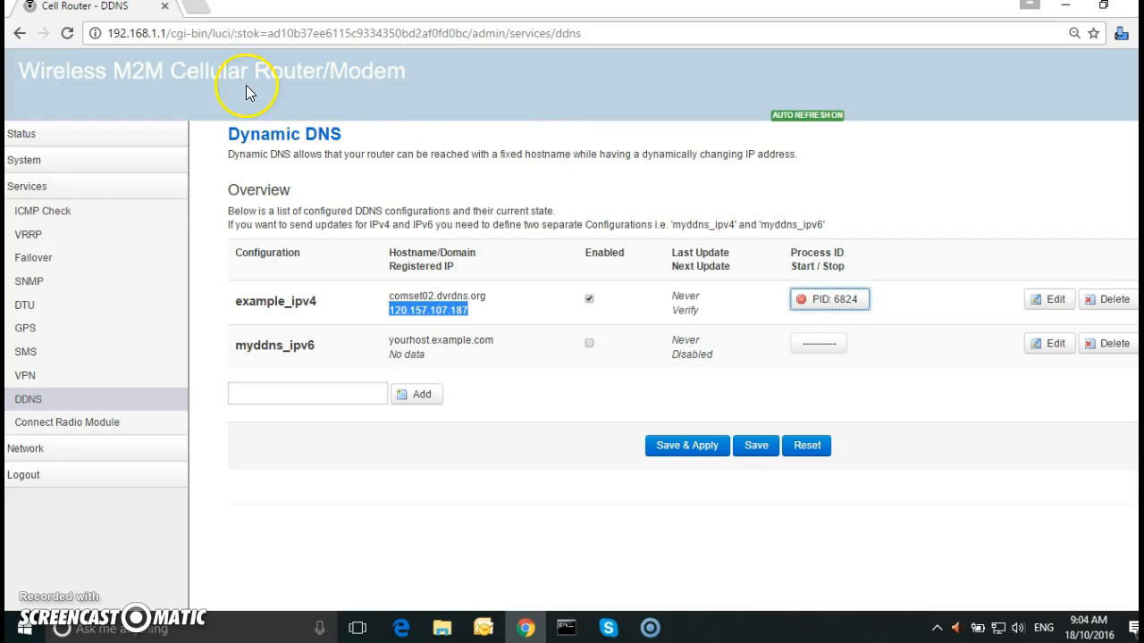
pyautogui.moveTo(200, 14)
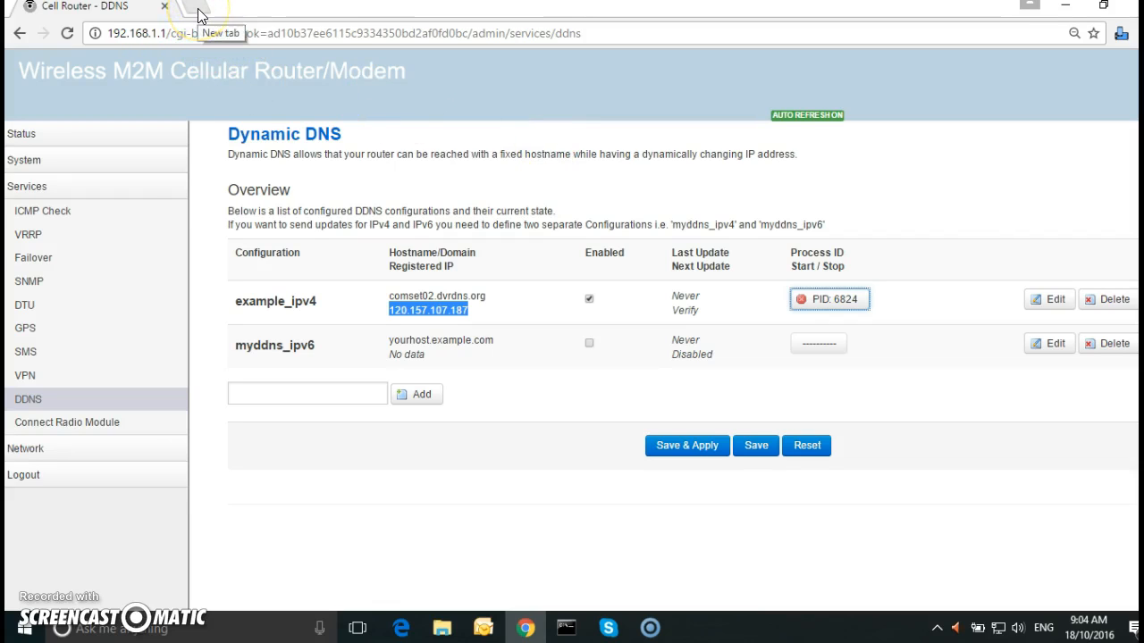
# In a new tab reach the remote router at comset2016.dvrdns.org, log in as admin and view its Status Overview.
pyautogui.click(250, 7)
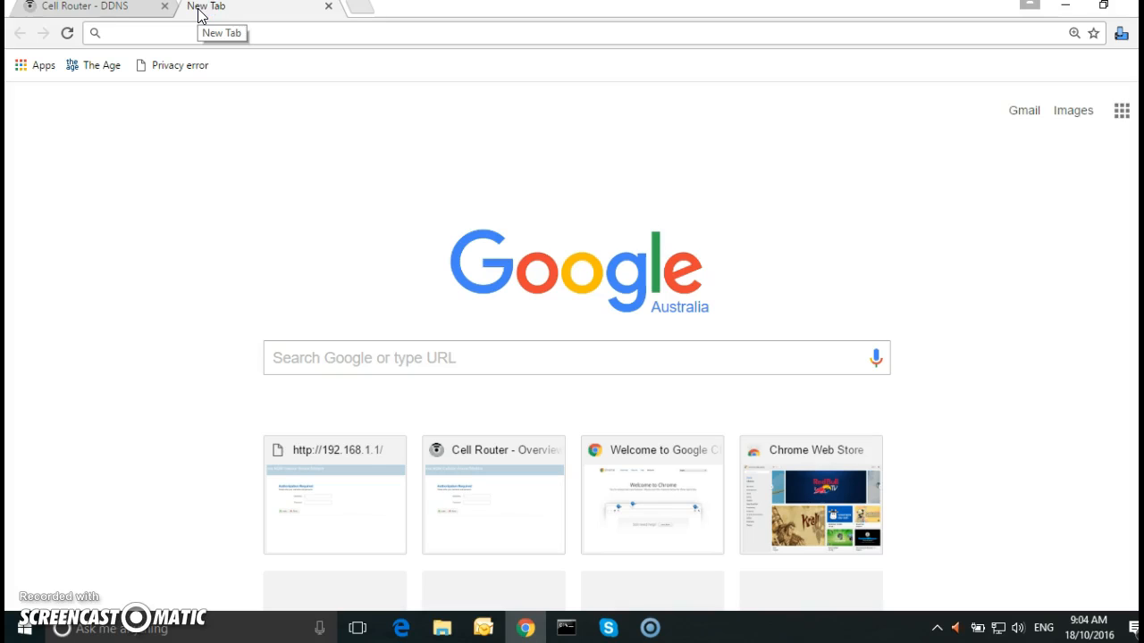
pyautogui.write('comset2016.dvrd')
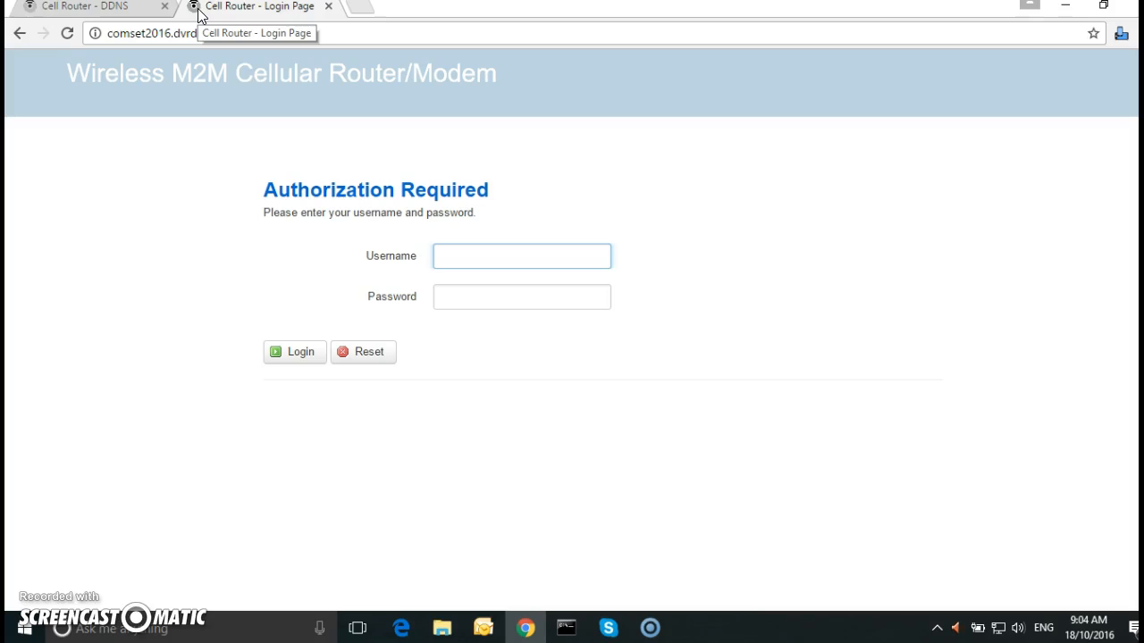
pyautogui.write('admin')
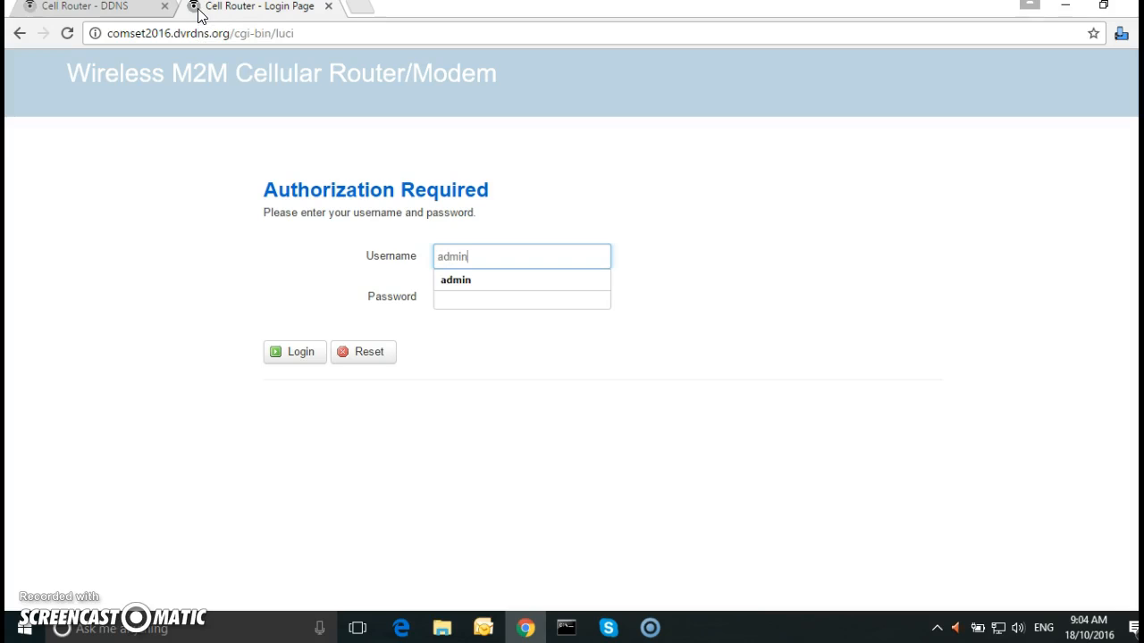
pyautogui.write('•••••')
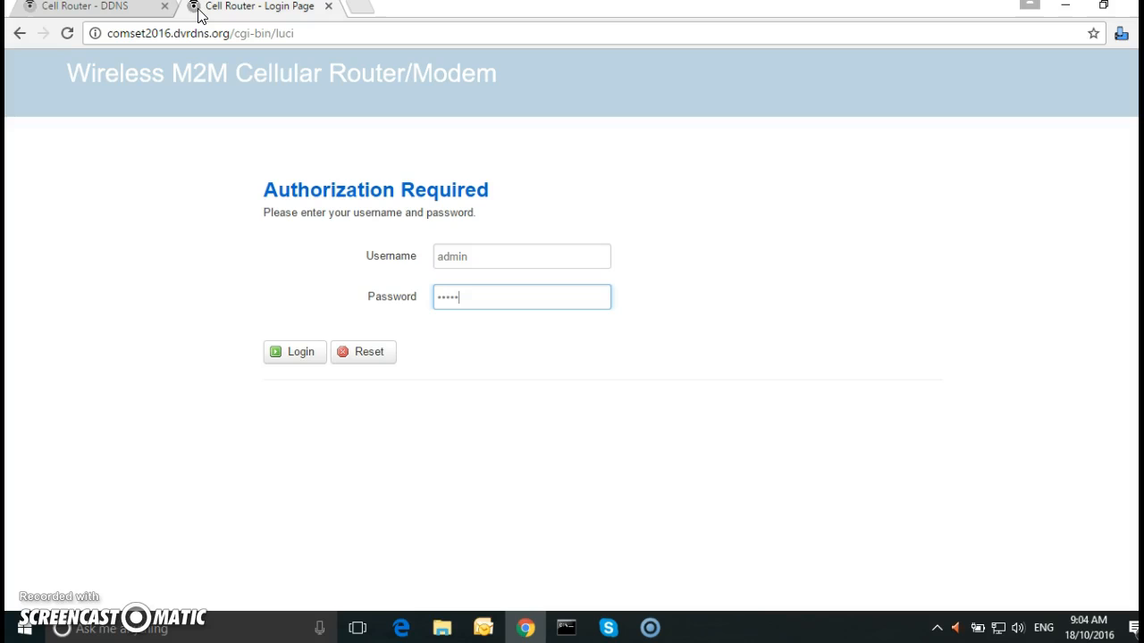
pyautogui.click(293, 351)
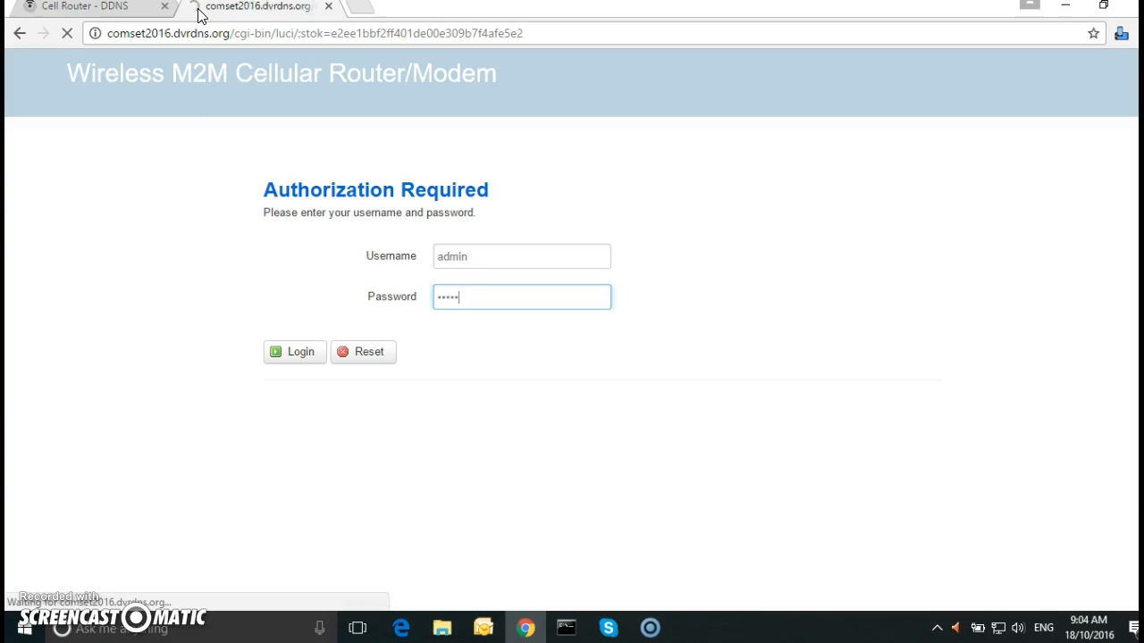
pyautogui.click(293, 350)
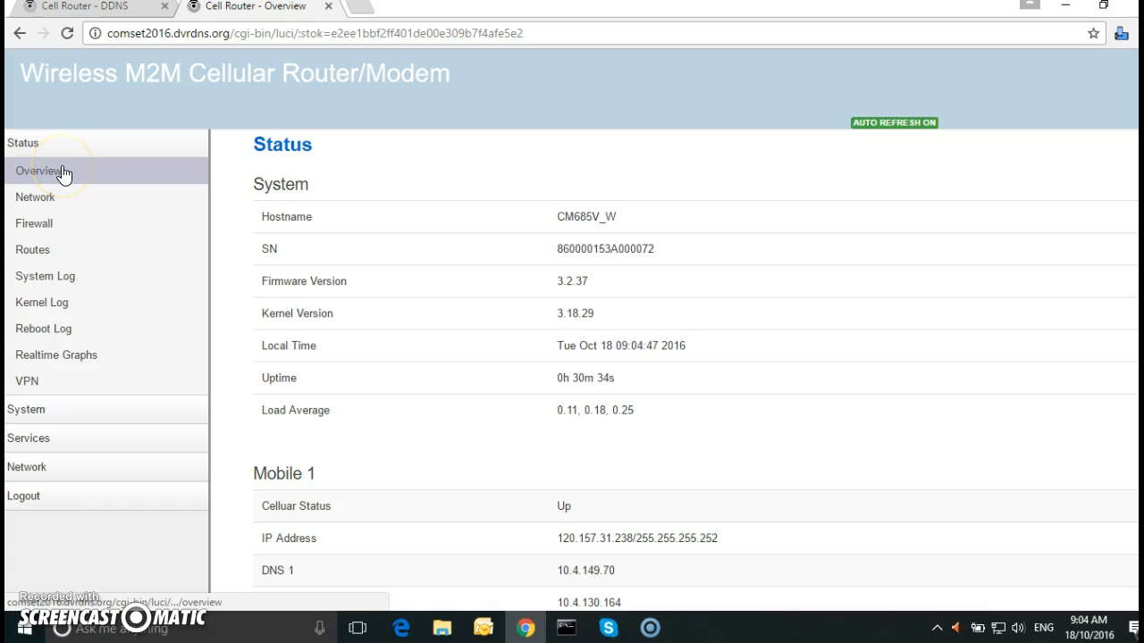
pyautogui.moveTo(575, 507)
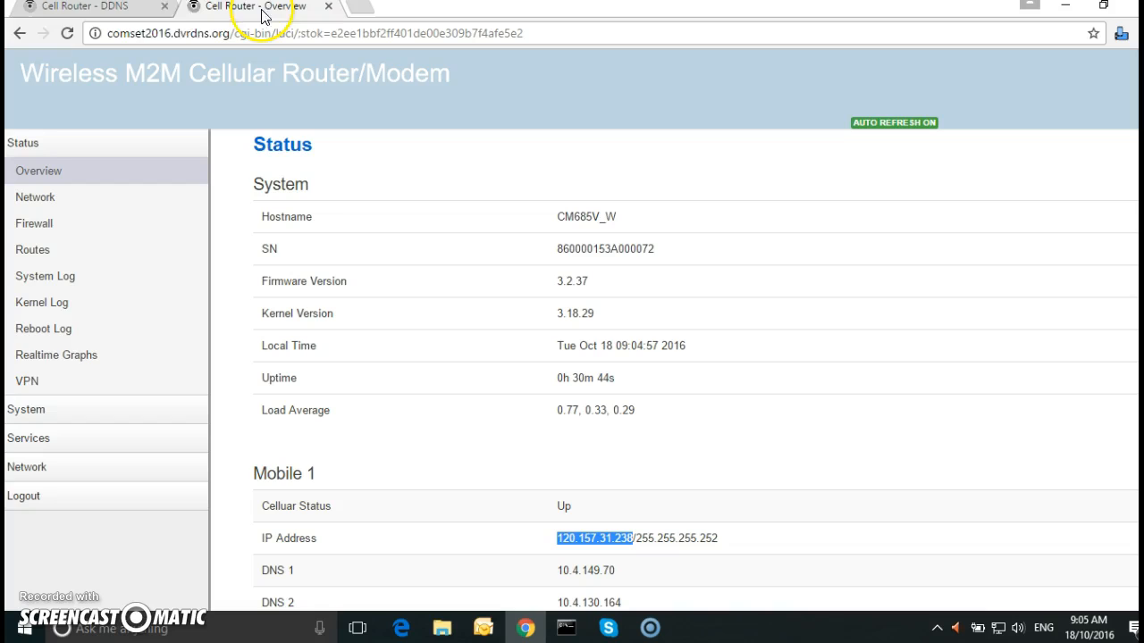
pyautogui.click(81, 7)
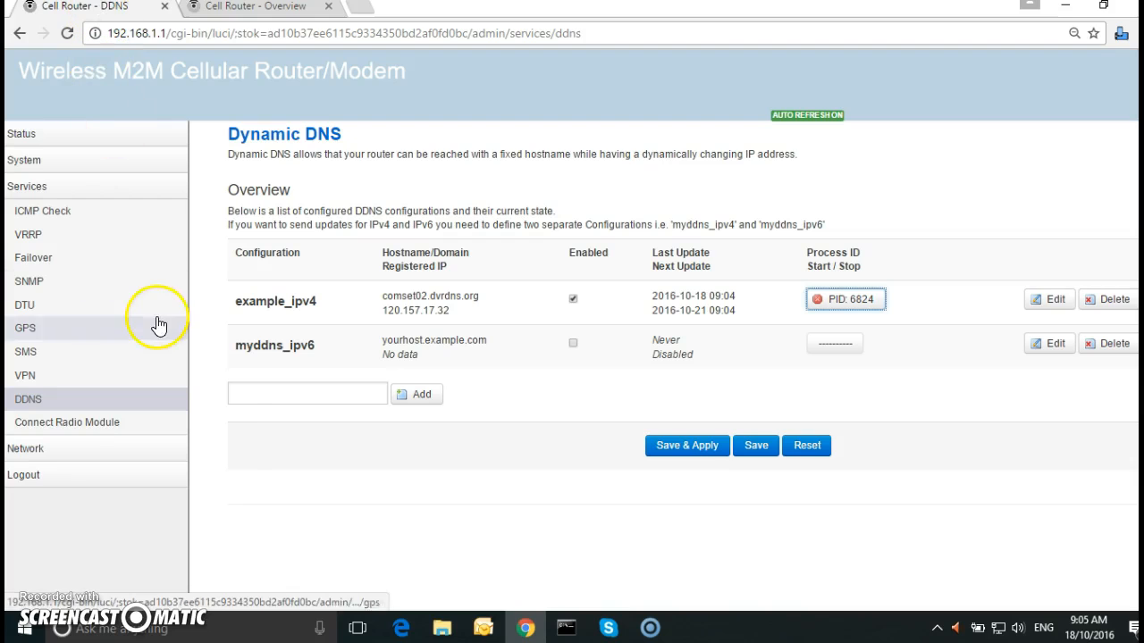
pyautogui.moveTo(35, 186)
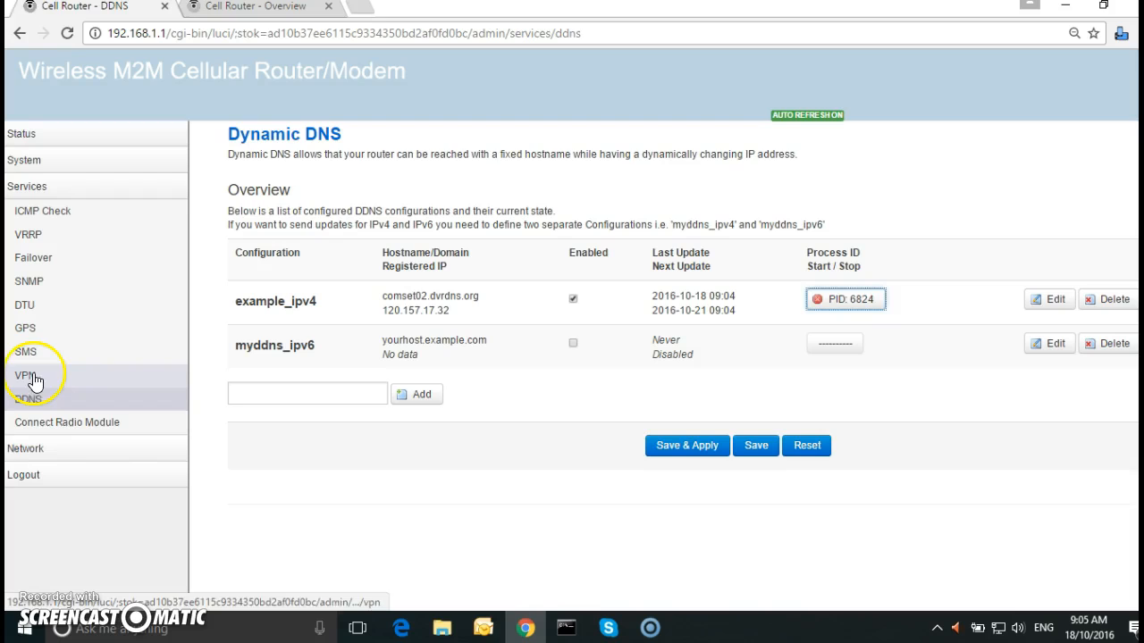
# Go to Services > VPN to show the local router's IPsec configuration.
pyautogui.click(25, 375)
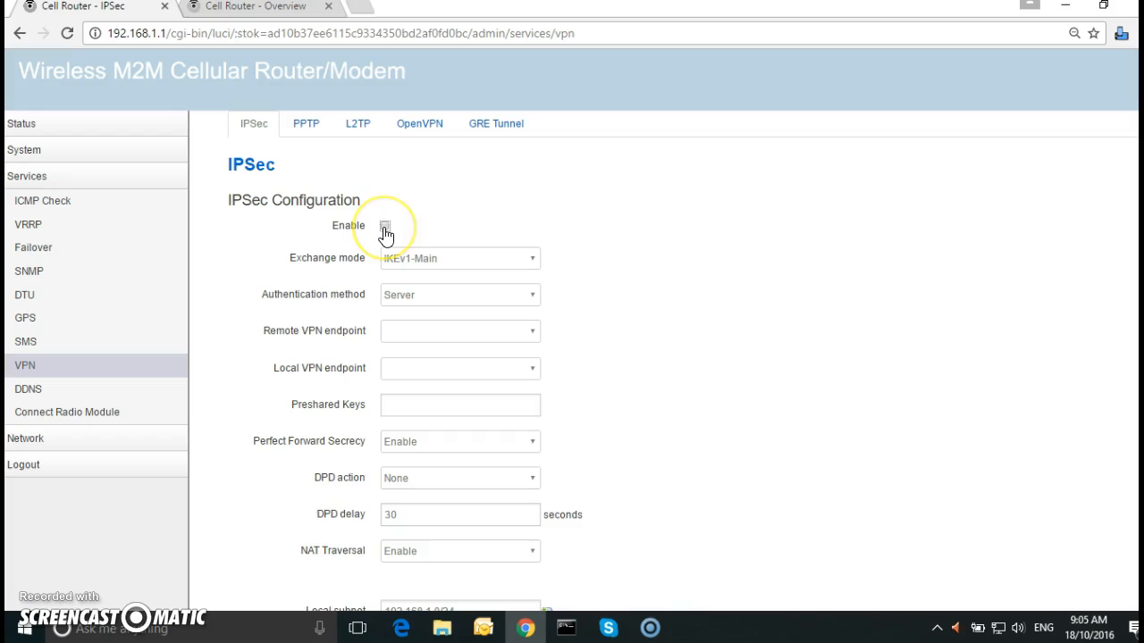
# Enable IPsec with Client authentication and remote endpoint comset2016.dvrdns.org.
pyautogui.click(384, 225)
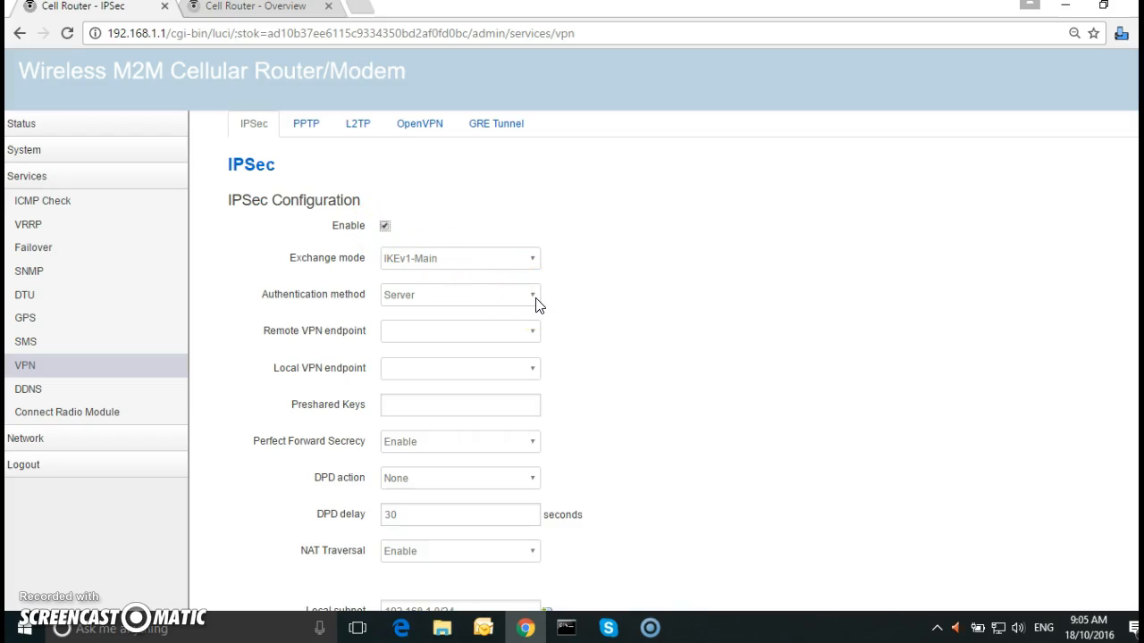
pyautogui.click(459, 293)
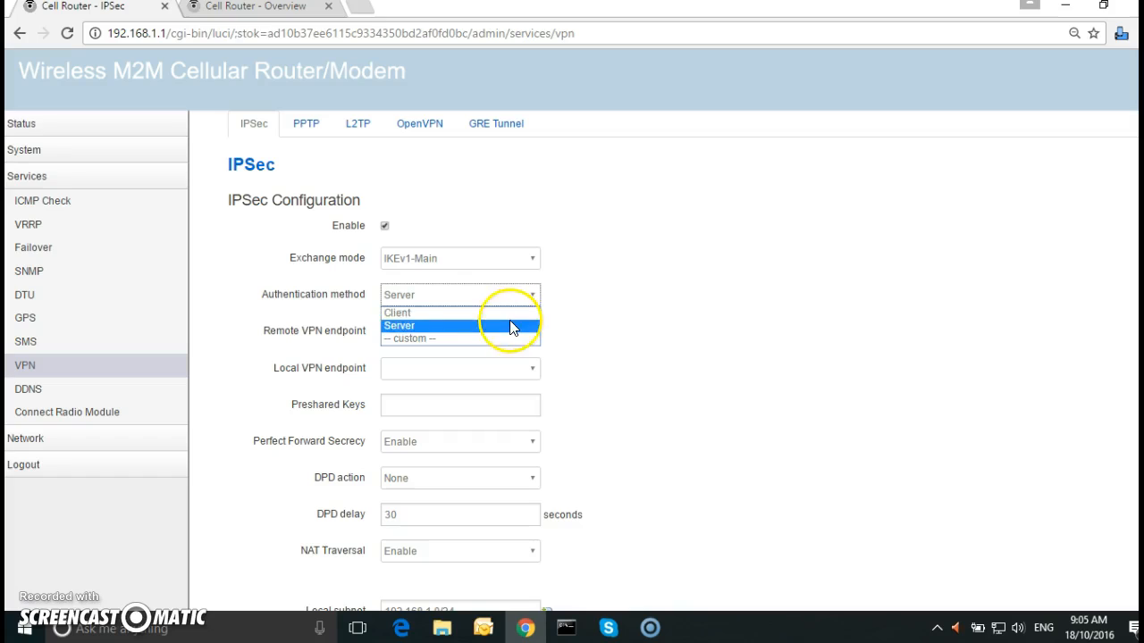
pyautogui.click(396, 311)
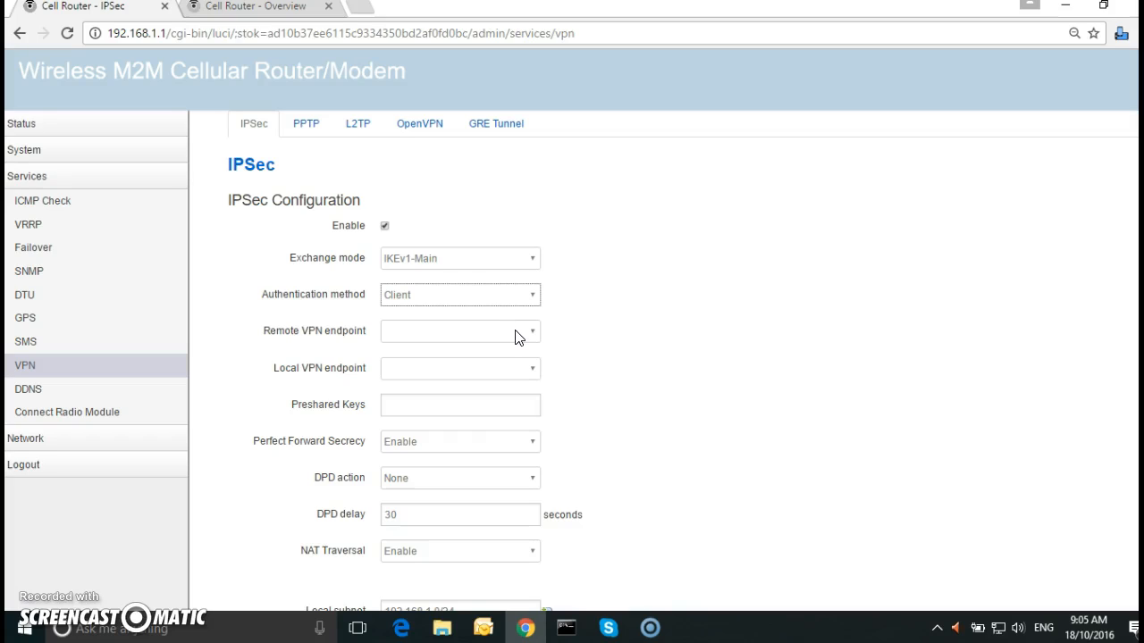
pyautogui.click(532, 331)
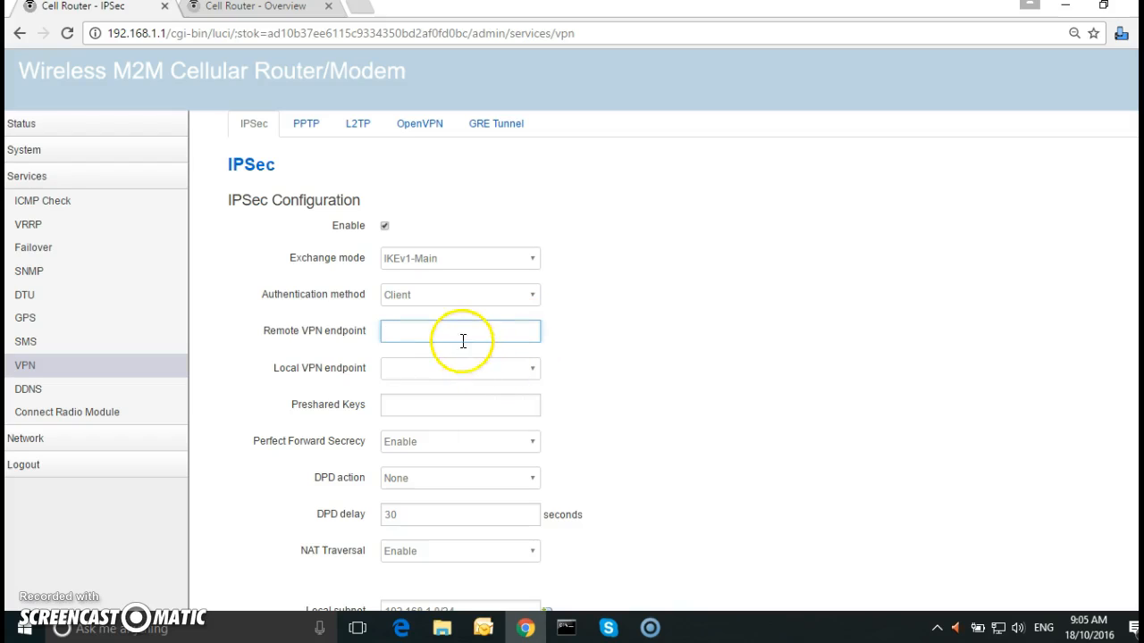
pyautogui.write('comset2016')
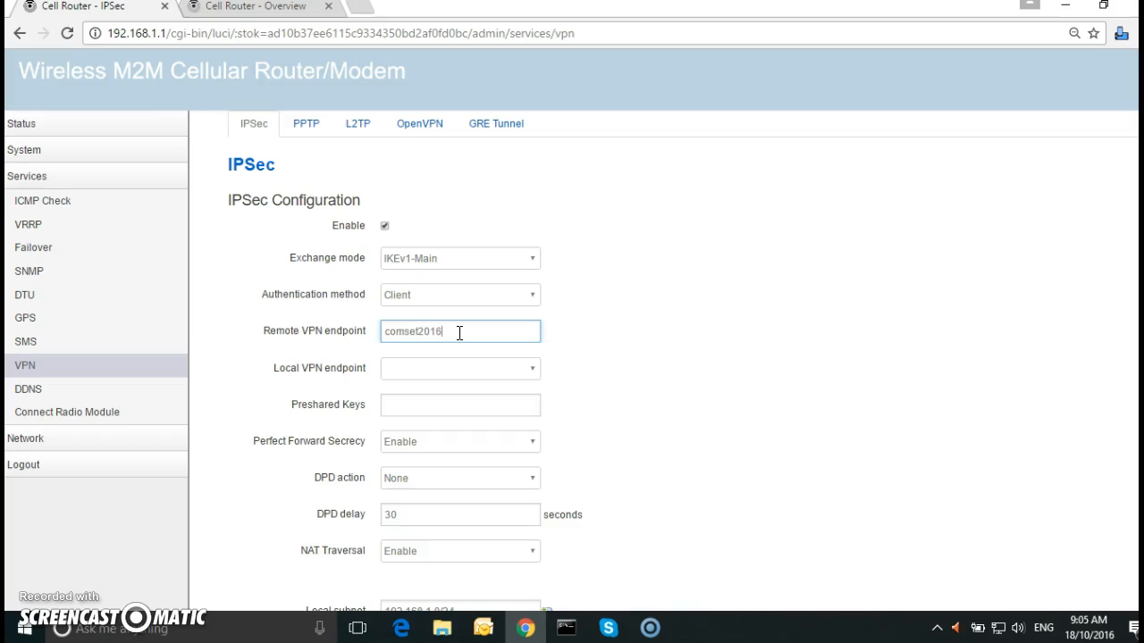
pyautogui.write('.dyndns.org')
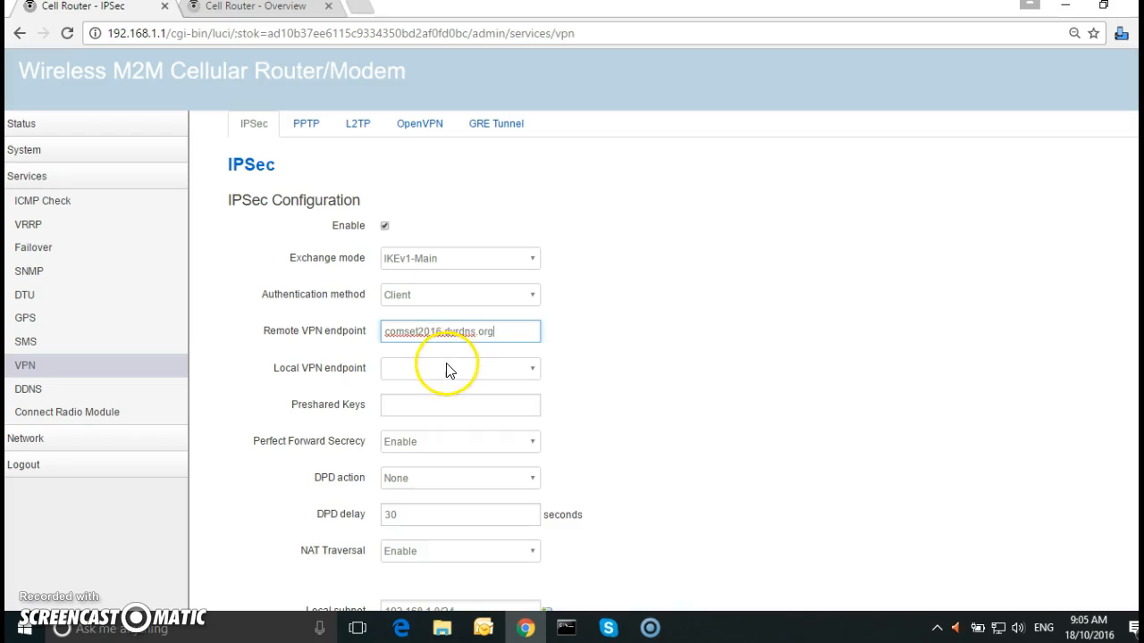
pyautogui.click(459, 369)
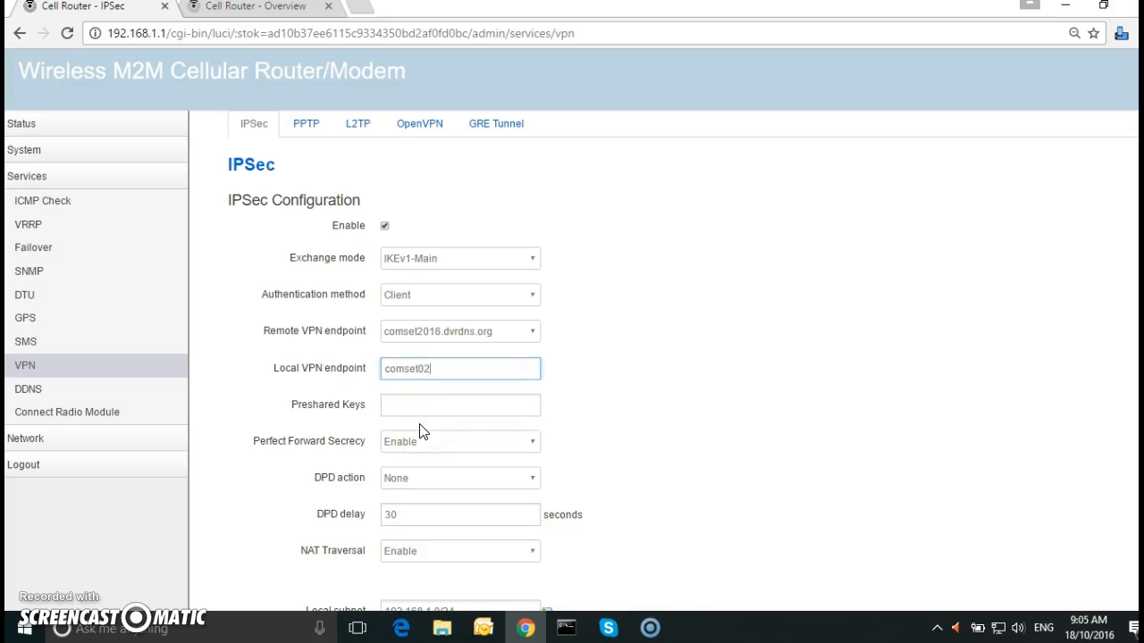
pyautogui.write('.dvrdns.org')
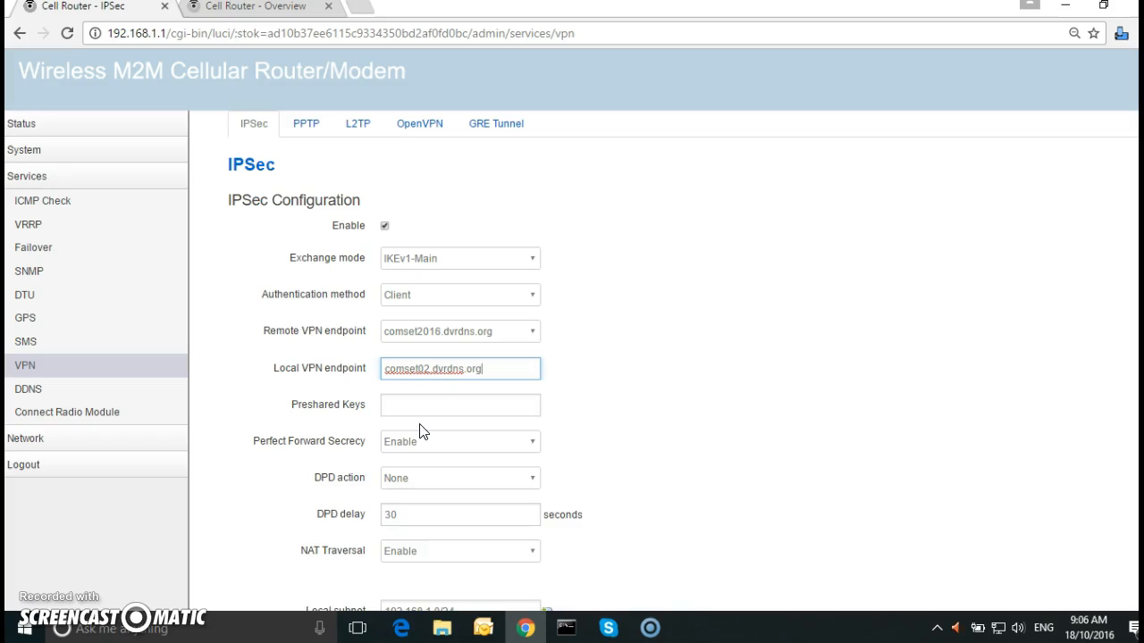
pyautogui.click(461, 404)
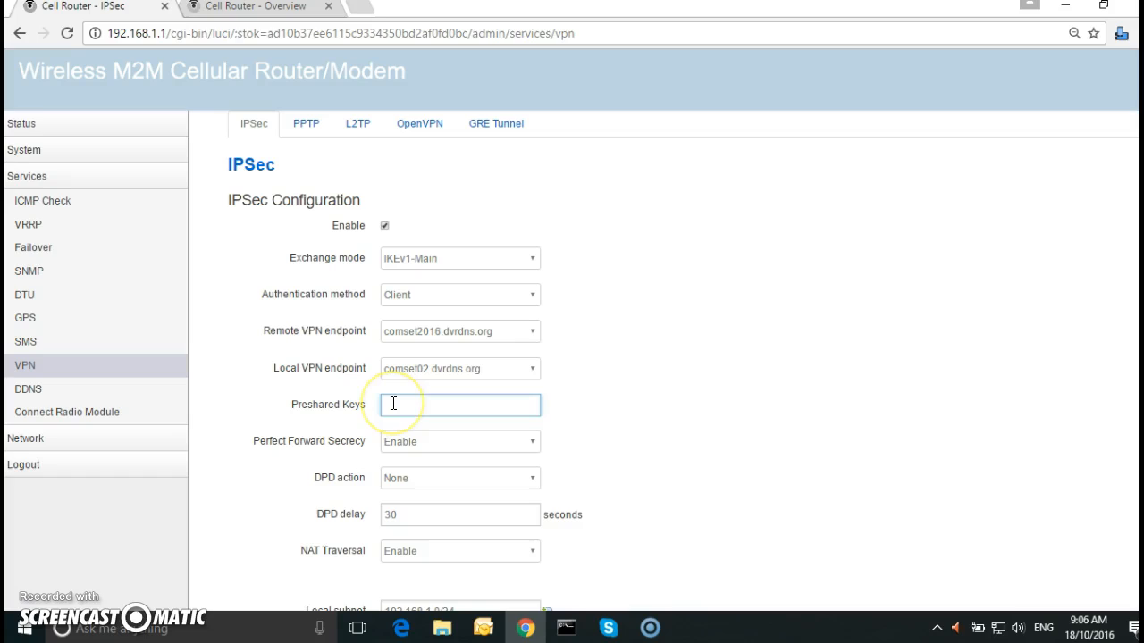
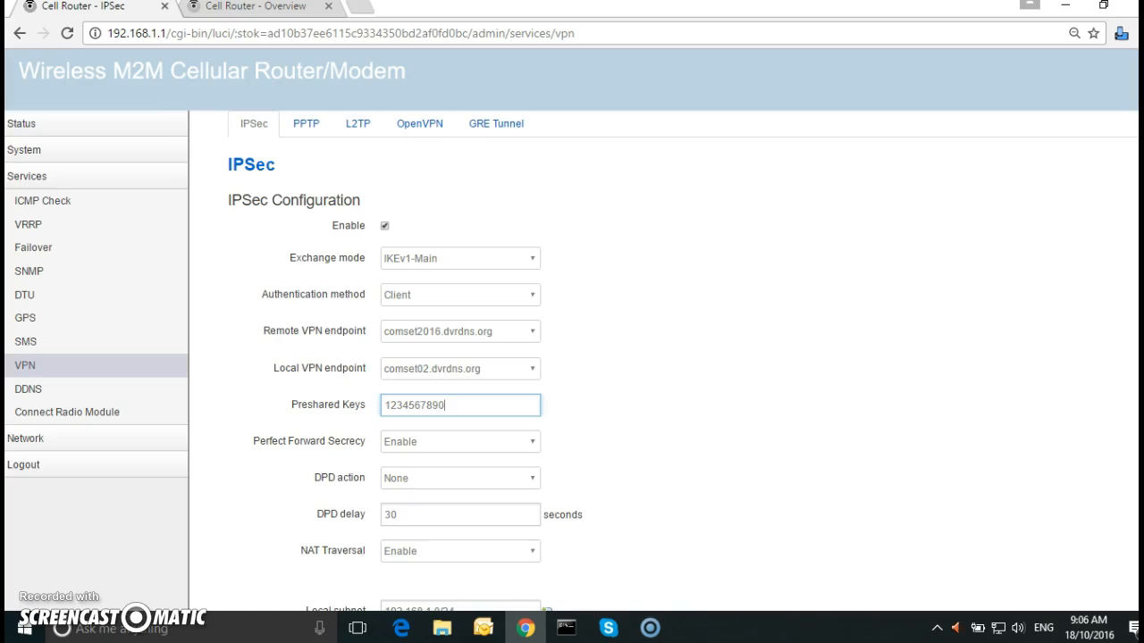
pyautogui.scroll(-3)
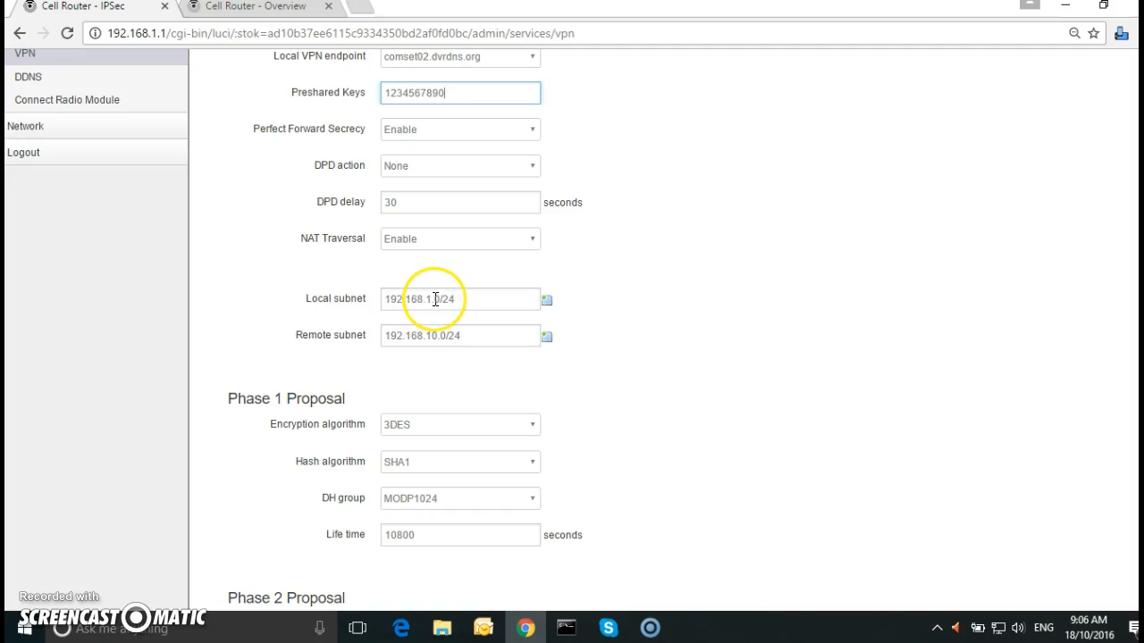
pyautogui.moveTo(360, 334)
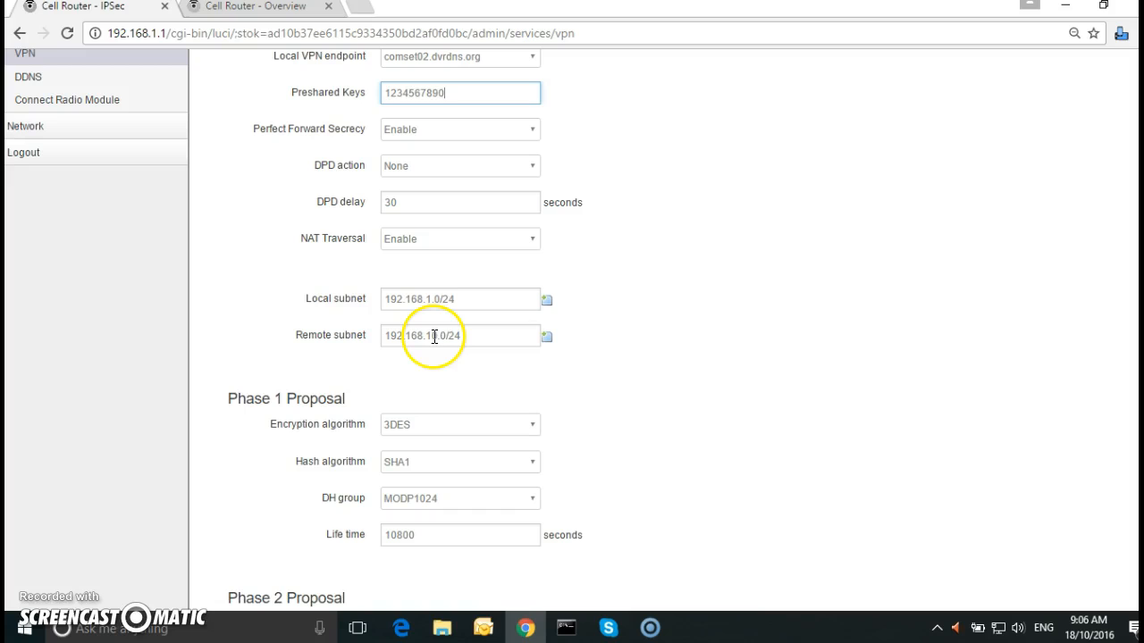
# Set the remote subnet to 192.168.100.0/24 and save & apply the IPsec settings.
pyautogui.click(458, 336)
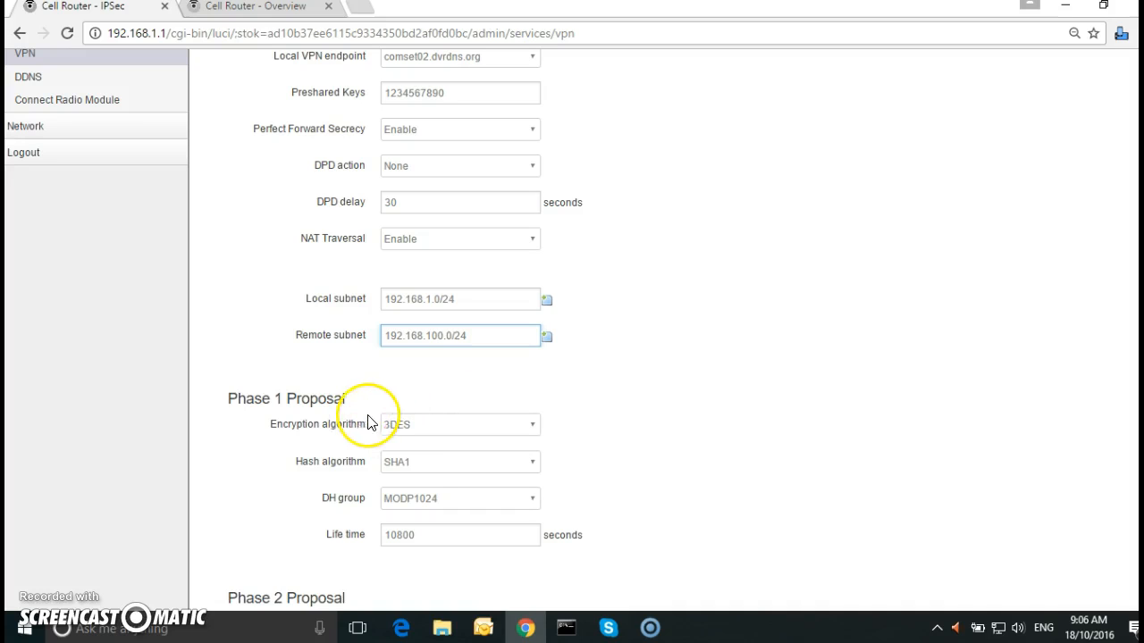
pyautogui.scroll(-3)
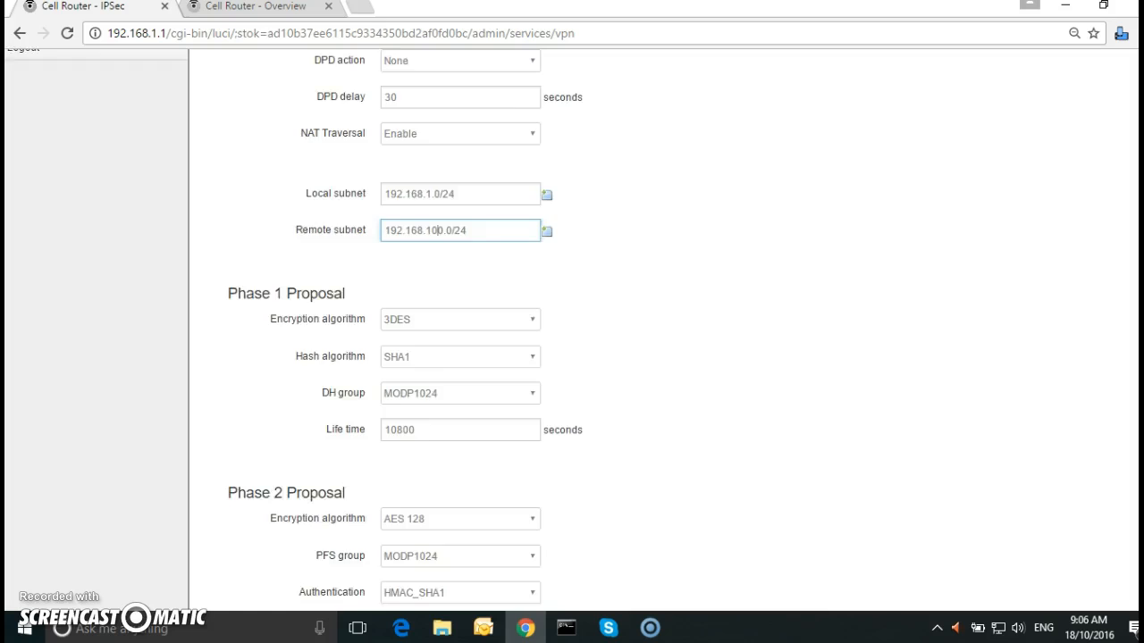
pyautogui.scroll(-3)
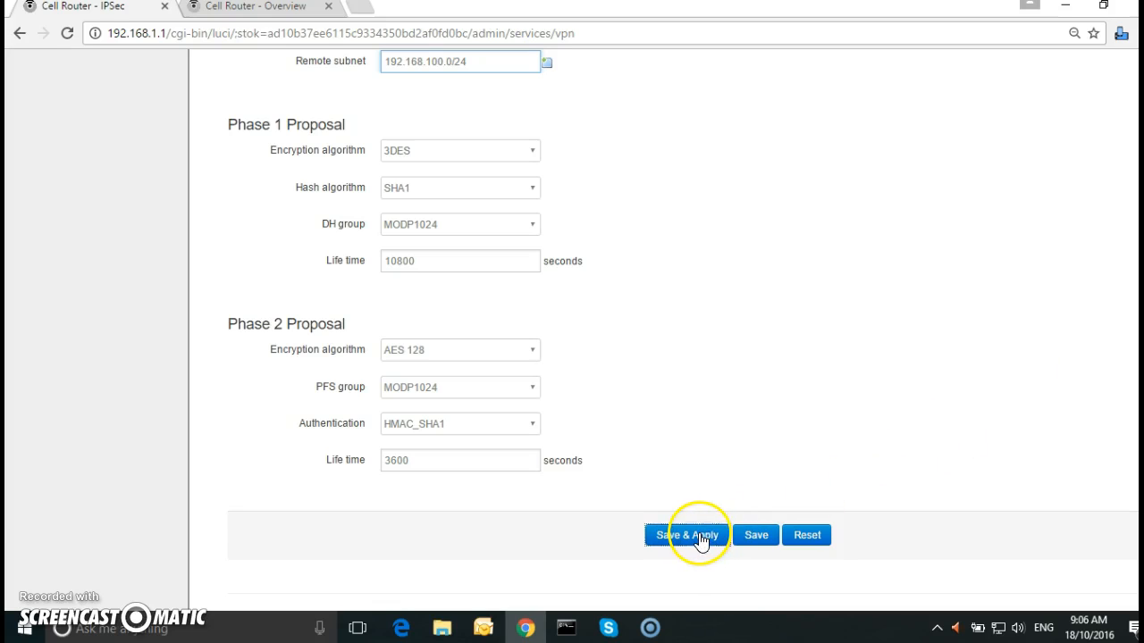
pyautogui.click(686, 535)
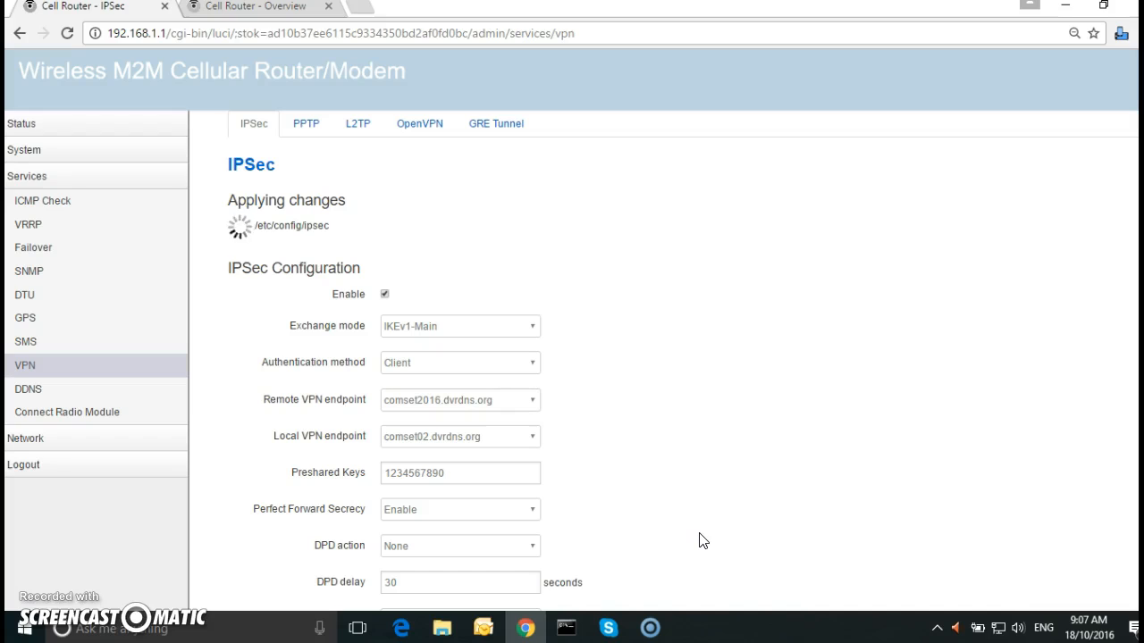
pyautogui.moveTo(553, 249)
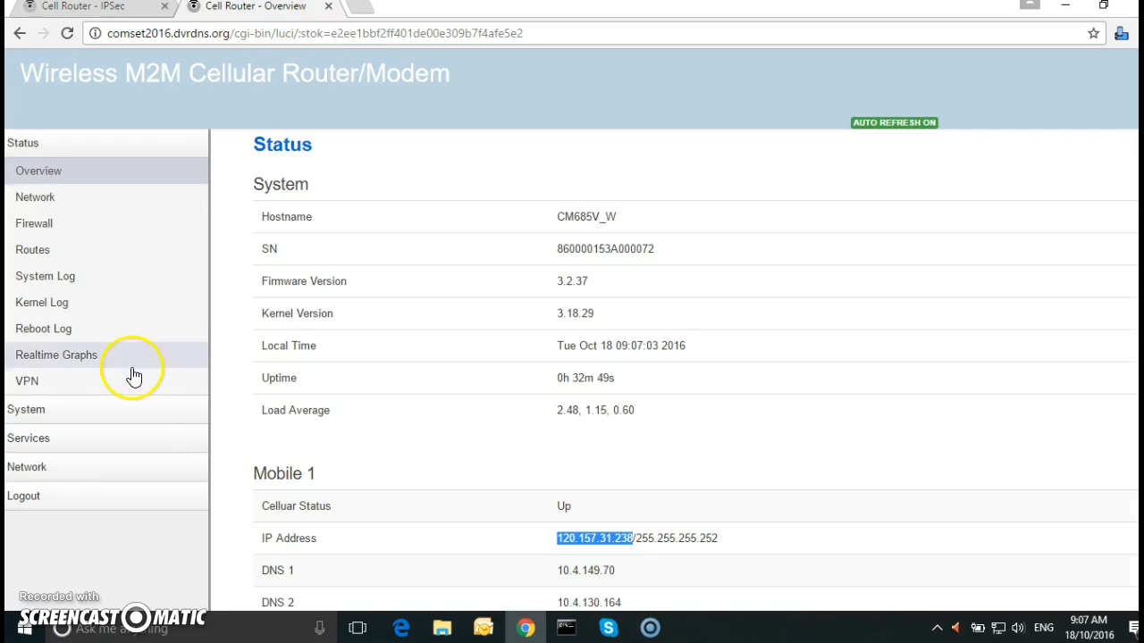
pyautogui.moveTo(25, 409)
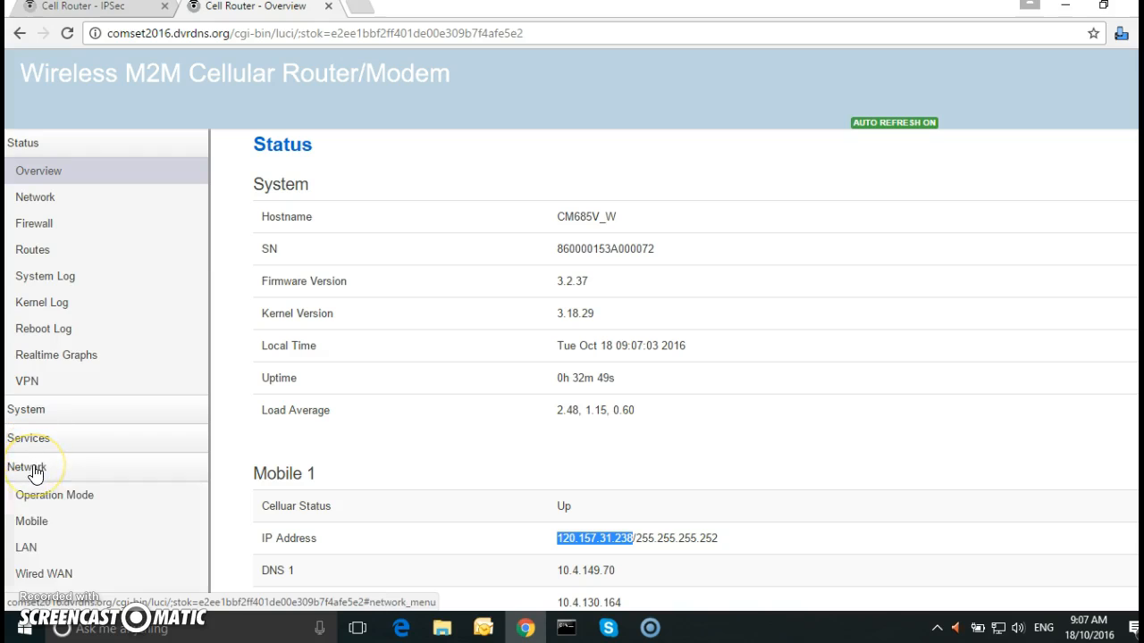
# Show the second router's LAN interface at 192.168.100.1/255.255.255.0, then go to its VPN settings.
pyautogui.click(25, 547)
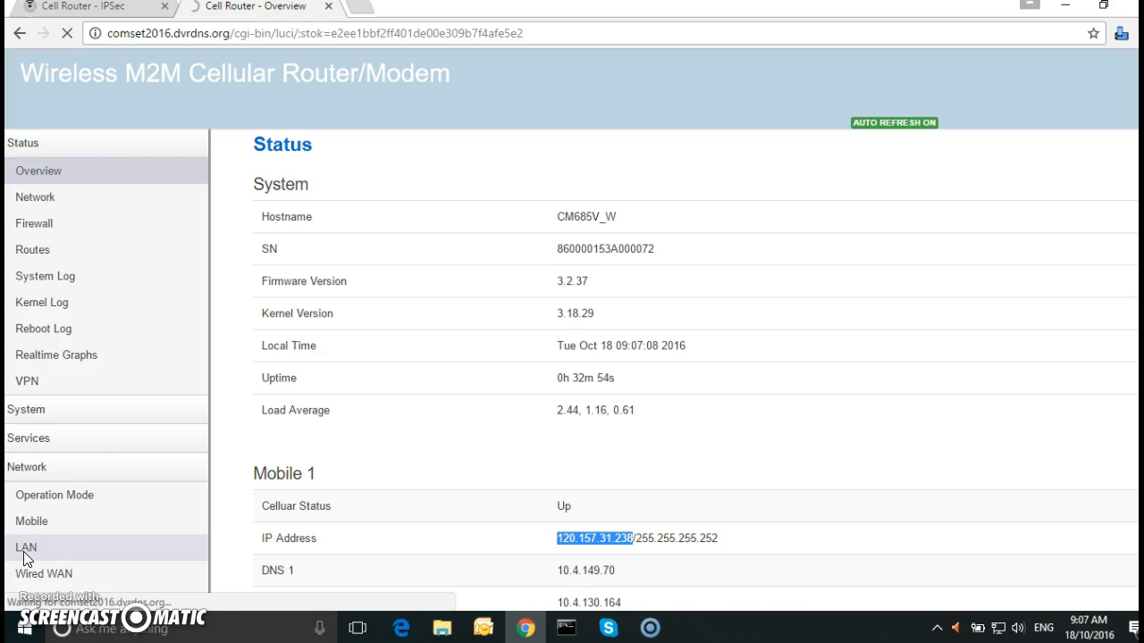
pyautogui.click(25, 546)
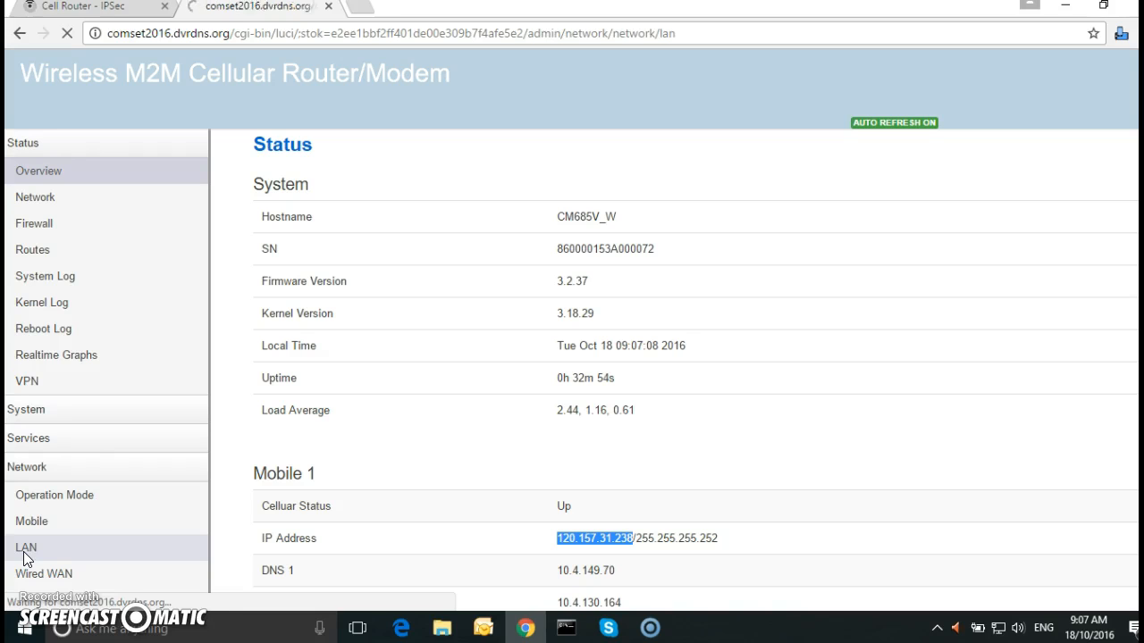
pyautogui.click(25, 547)
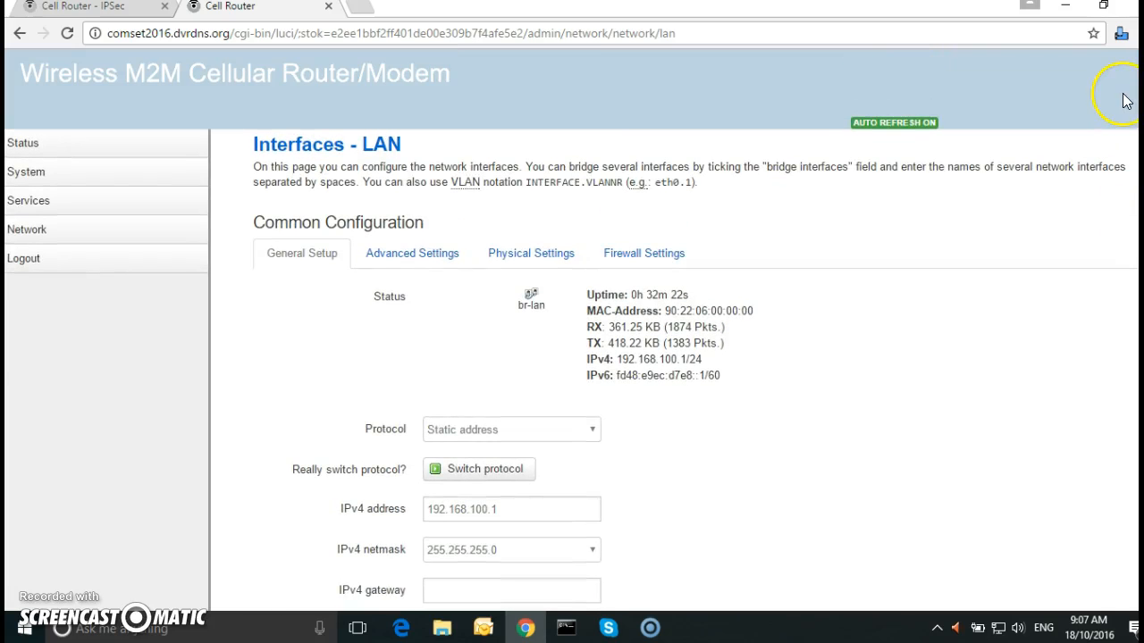
pyautogui.moveTo(34, 208)
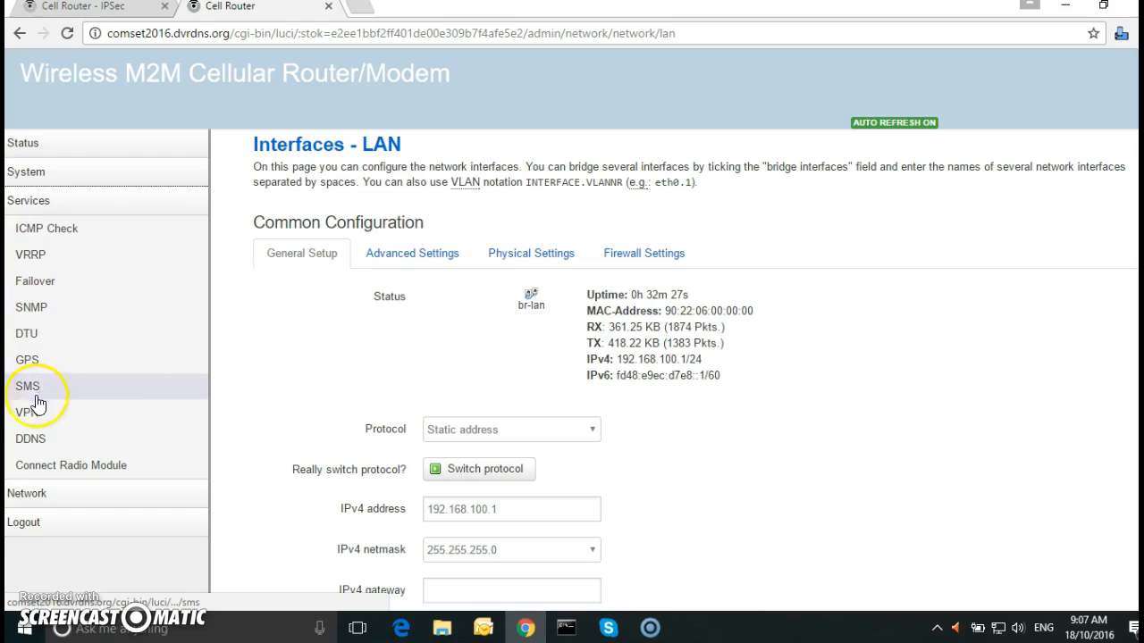
pyautogui.click(27, 400)
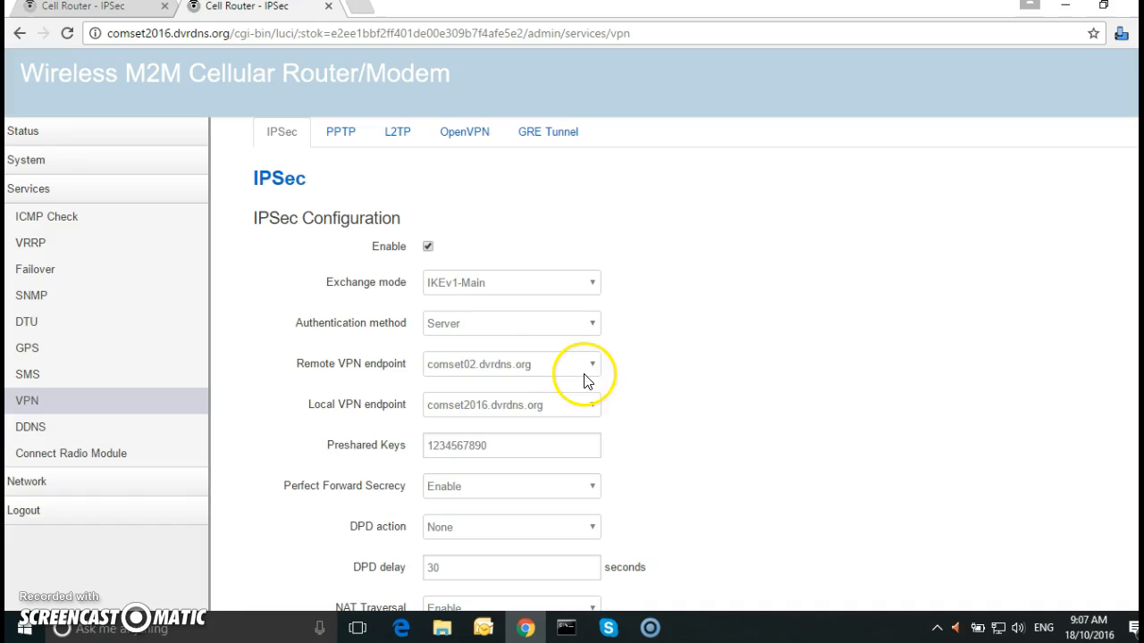
pyautogui.moveTo(399, 377)
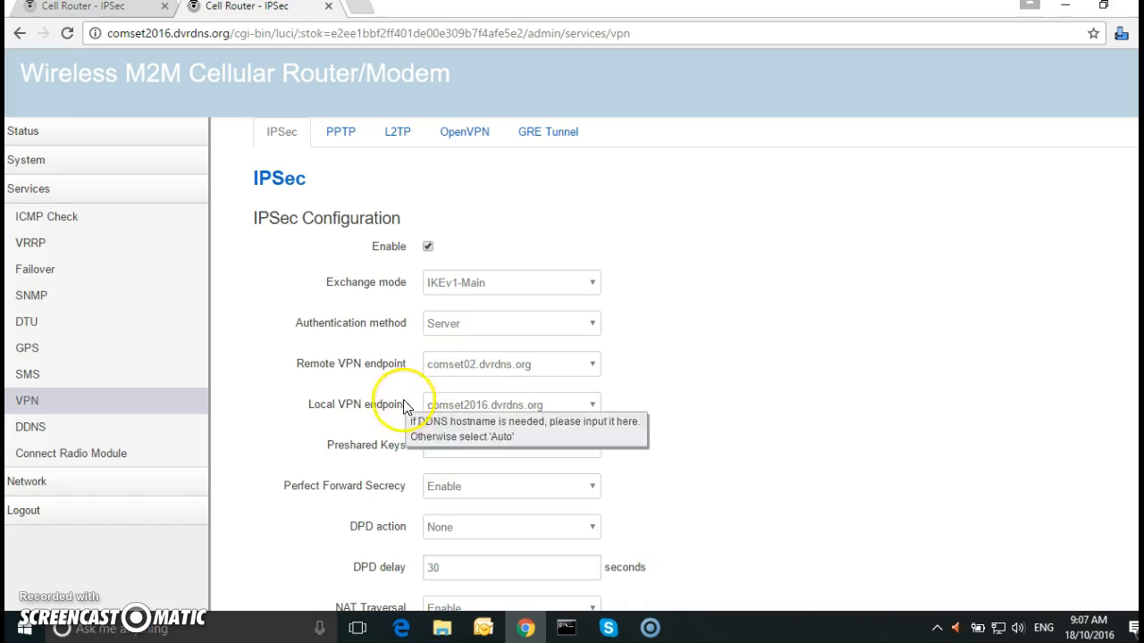
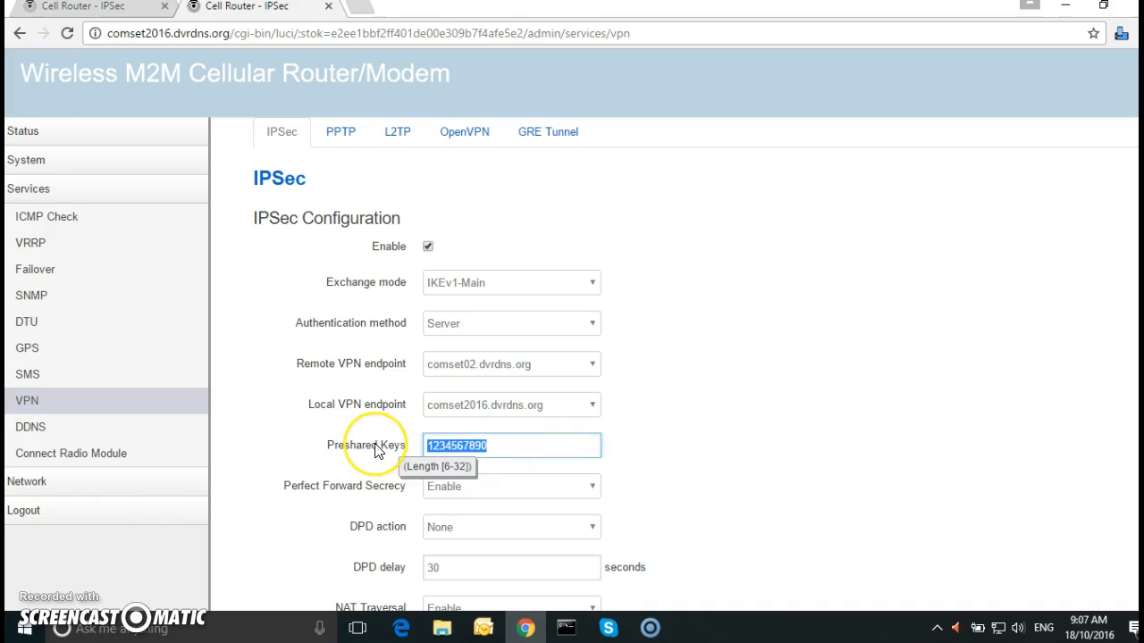
pyautogui.moveTo(679, 411)
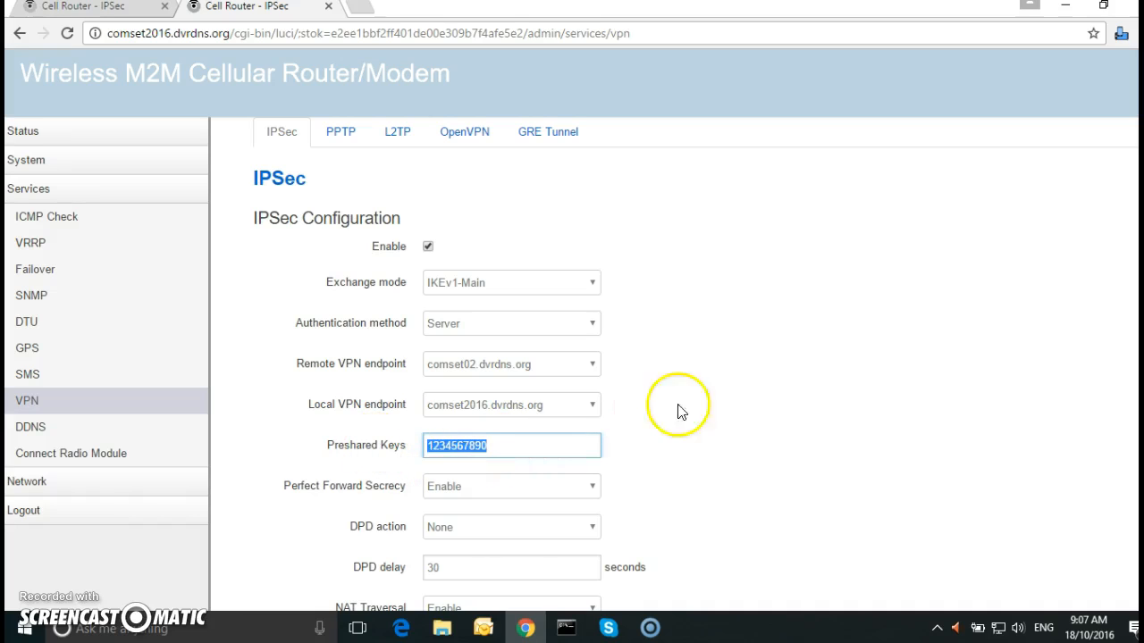
pyautogui.scroll(-3)
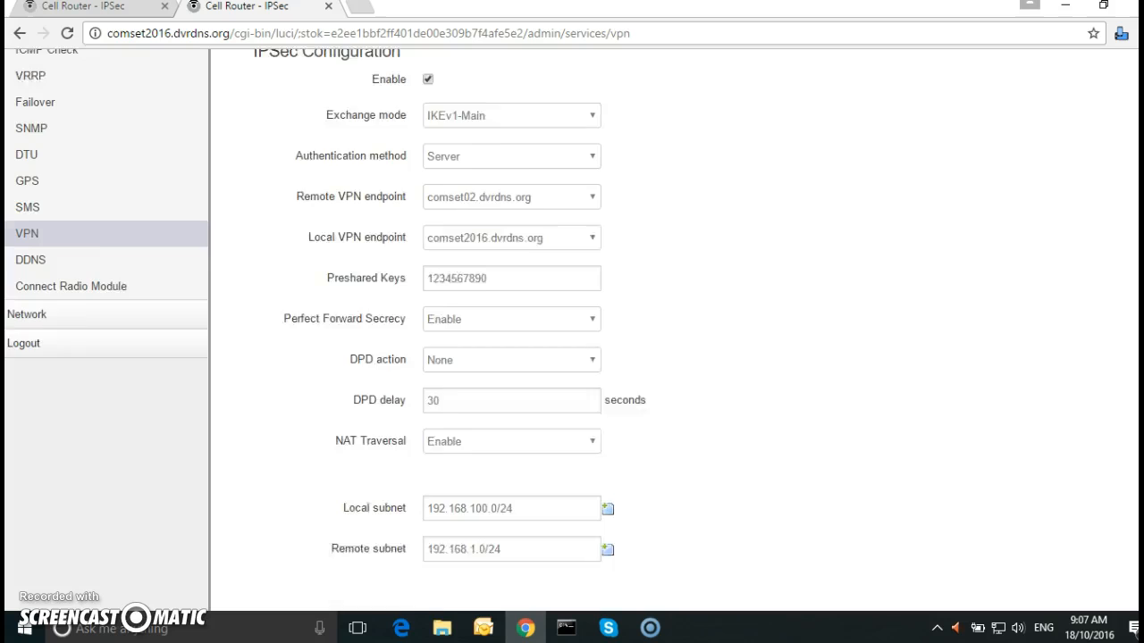
pyautogui.scroll(-3)
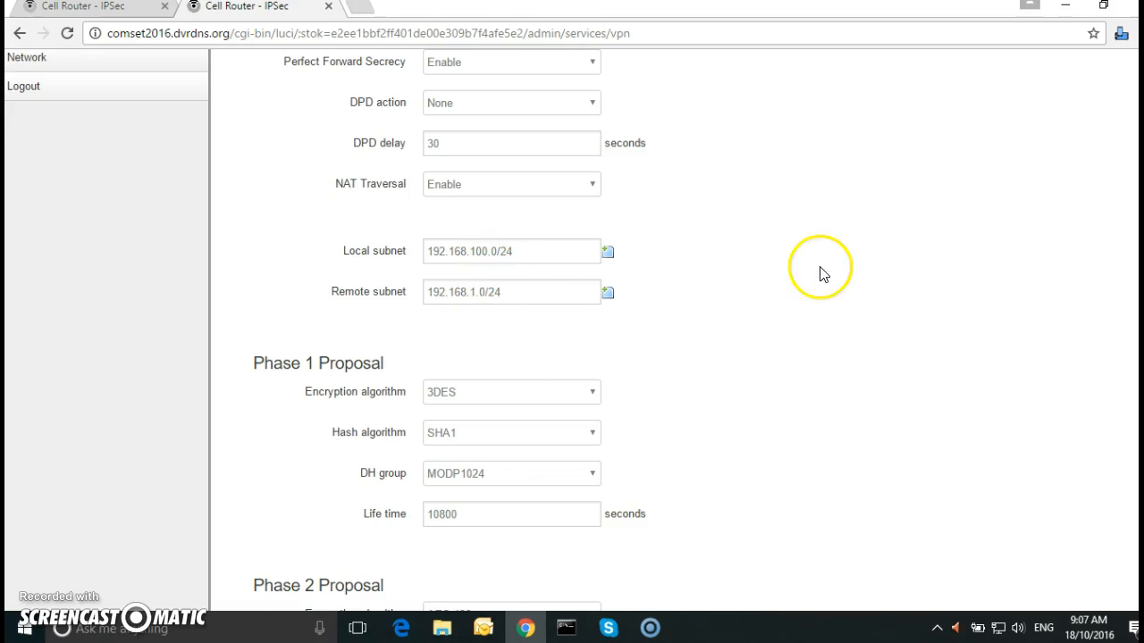
pyautogui.scroll(-3)
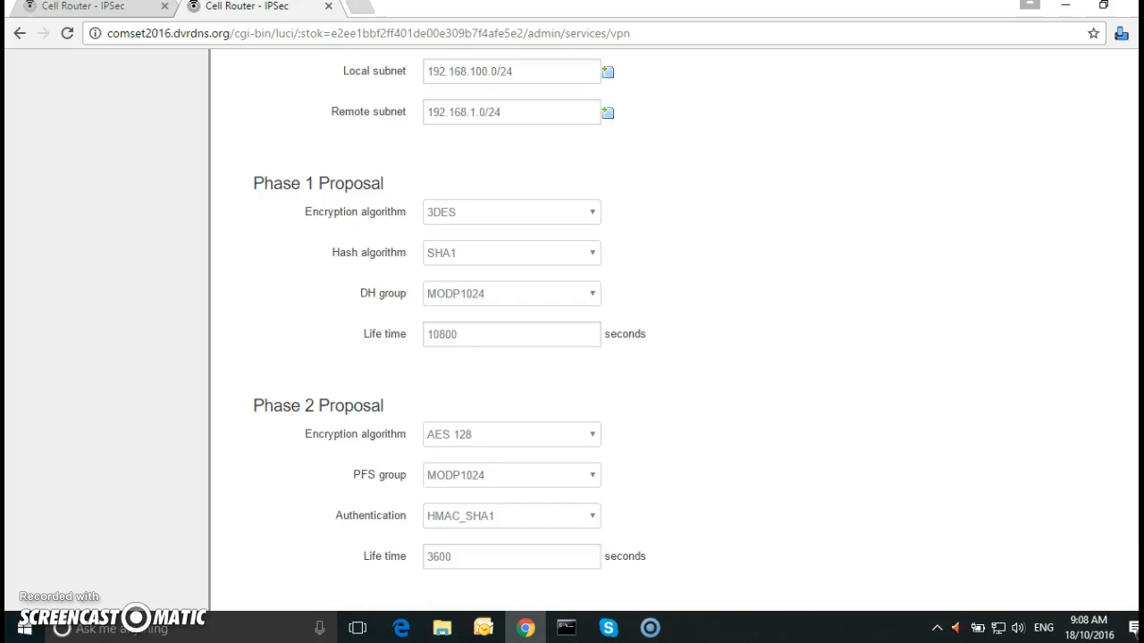
pyautogui.scroll(3)
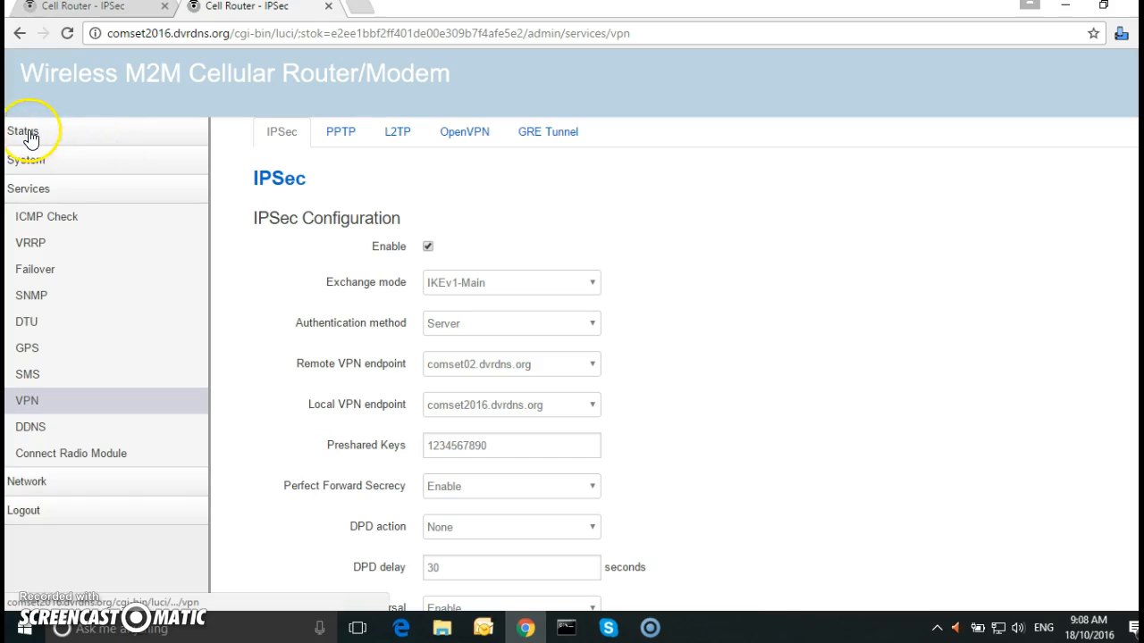
# Show the server's IPsec Status with the 192.168.100.0/24 to 192.168.1.0/24 tunnel established.
pyautogui.click(23, 132)
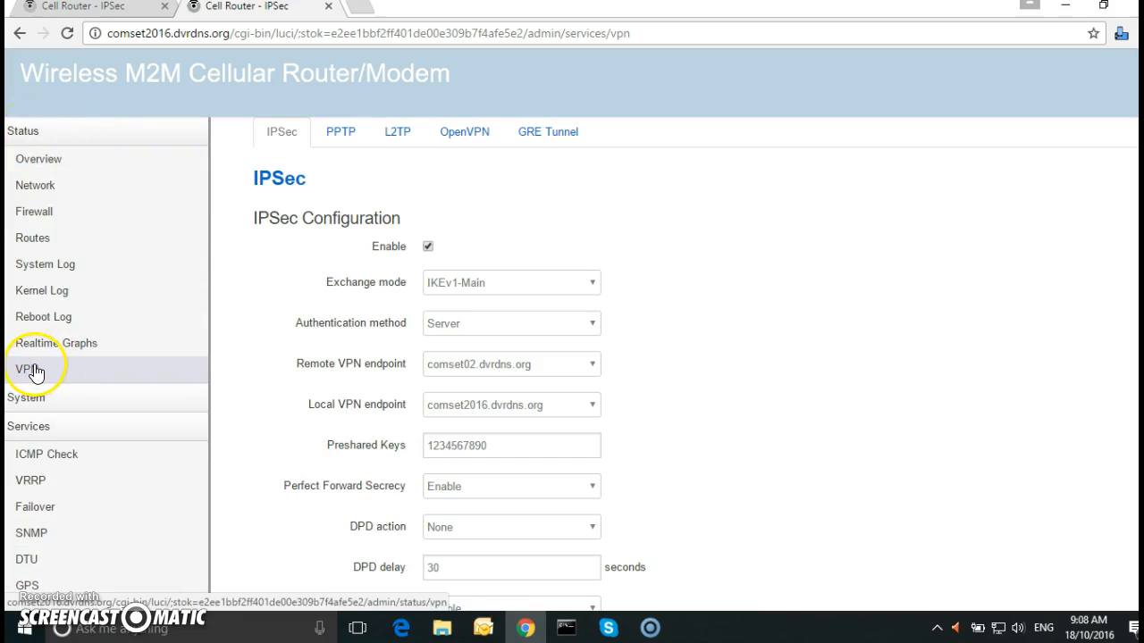
pyautogui.click(29, 368)
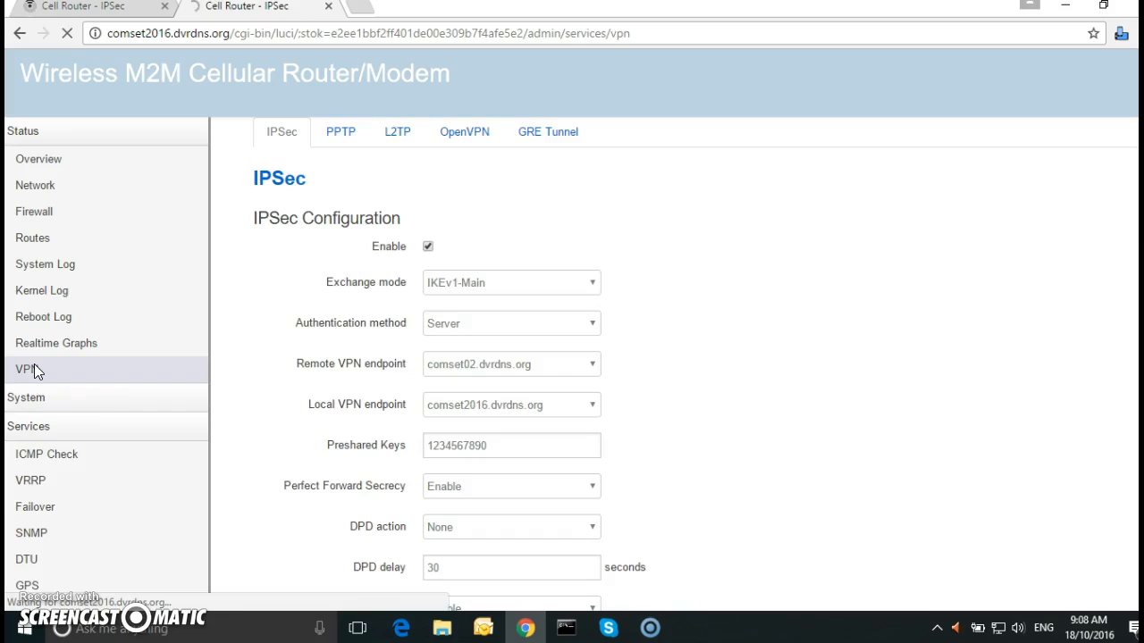
pyautogui.click(27, 369)
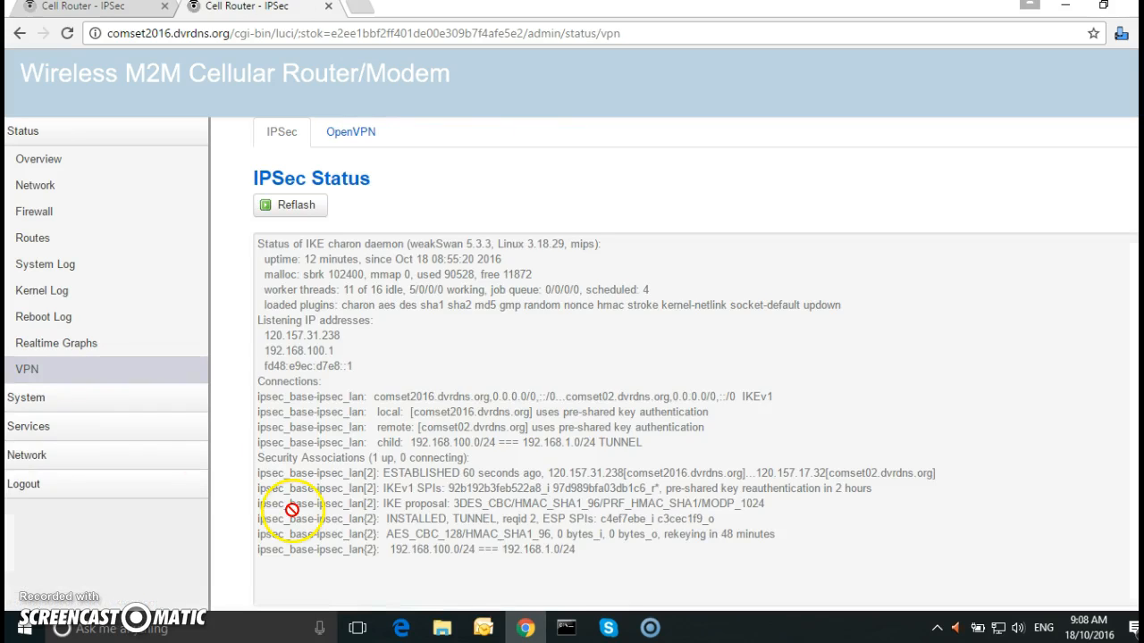
pyautogui.moveTo(498, 435)
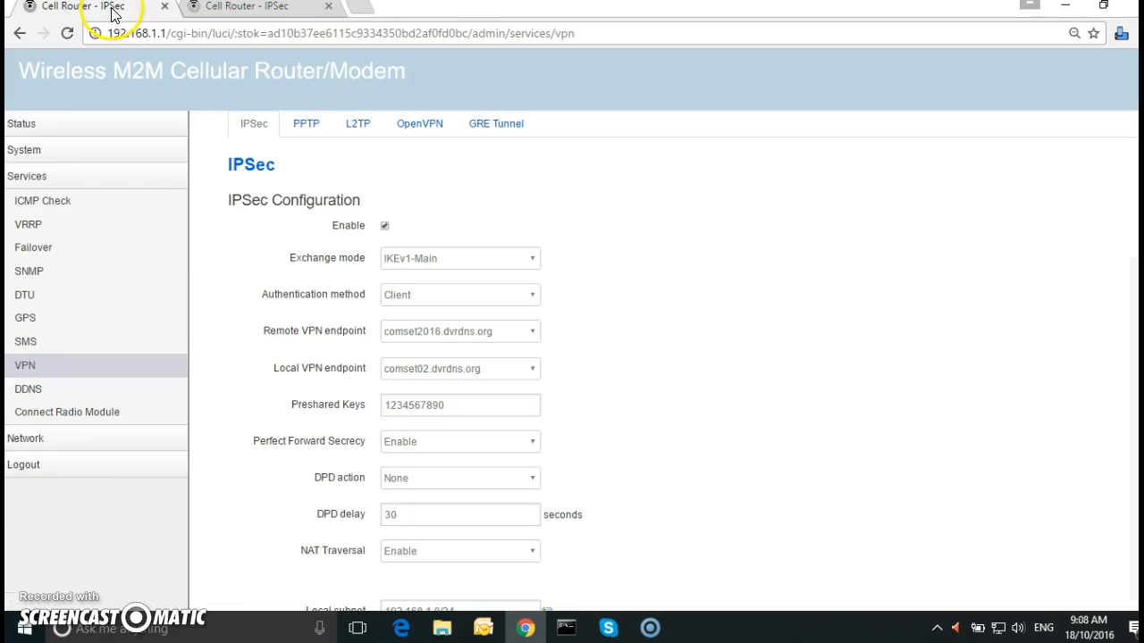
# Show the 192.168.1.1 router's IPsec Status with the 192.168.1.0/24 to 192.168.100.0/24 tunnel established.
pyautogui.click(21, 123)
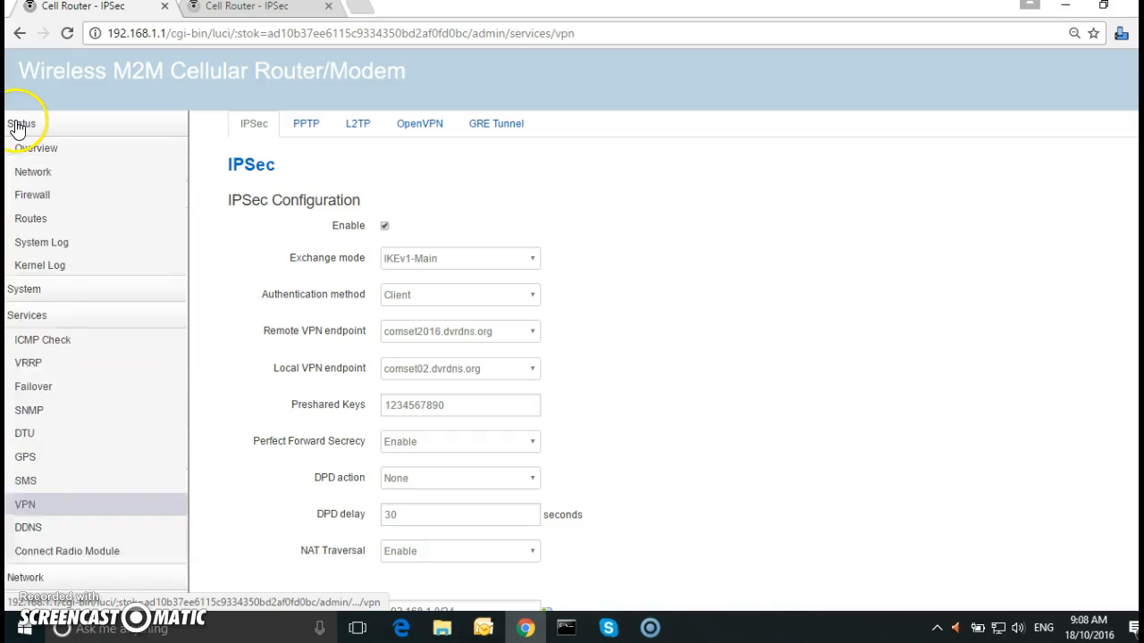
pyautogui.click(21, 123)
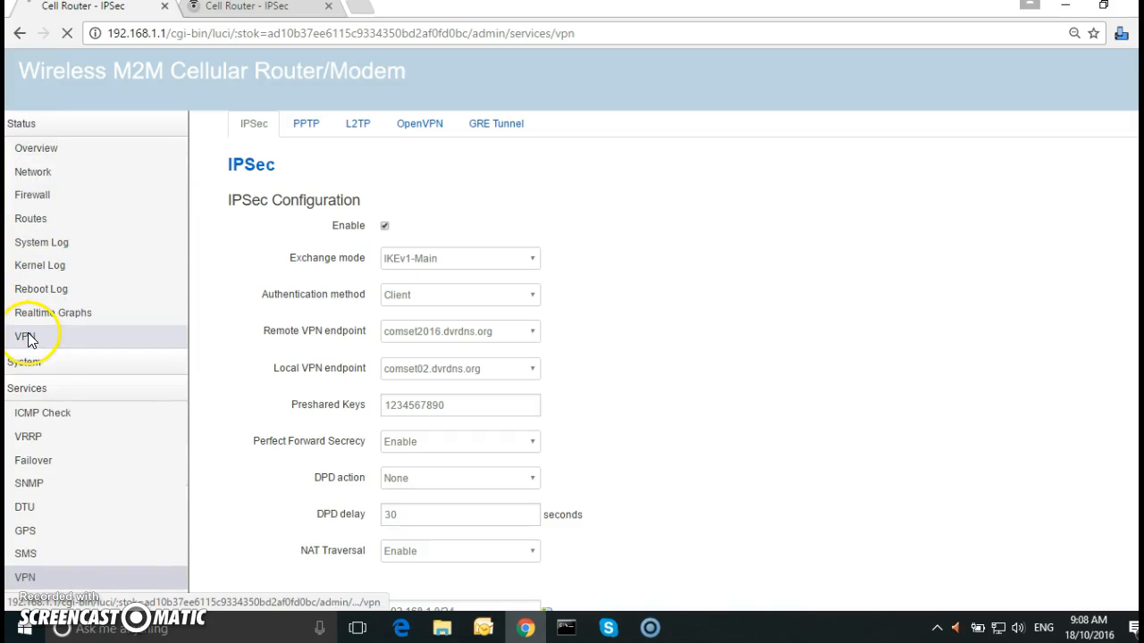
pyautogui.click(25, 336)
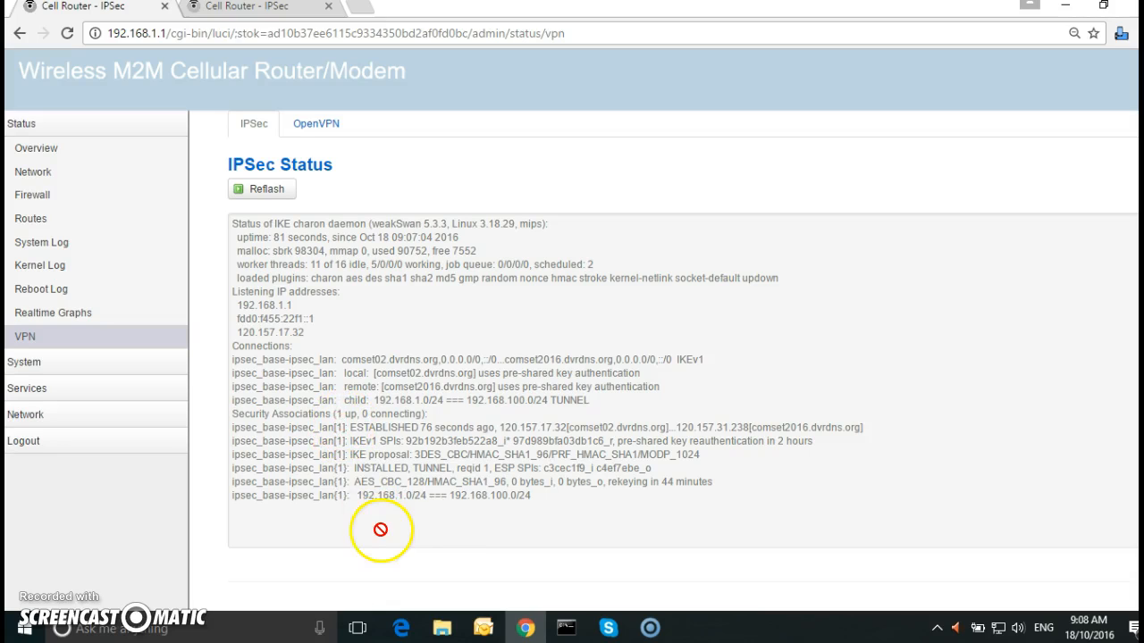
pyautogui.moveTo(397, 507)
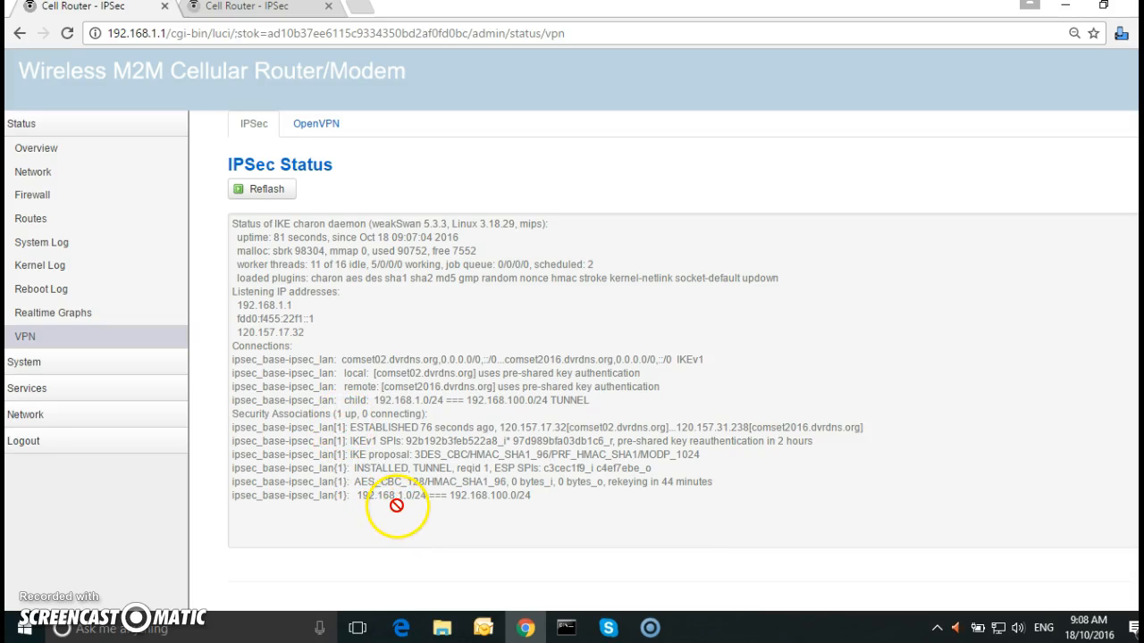